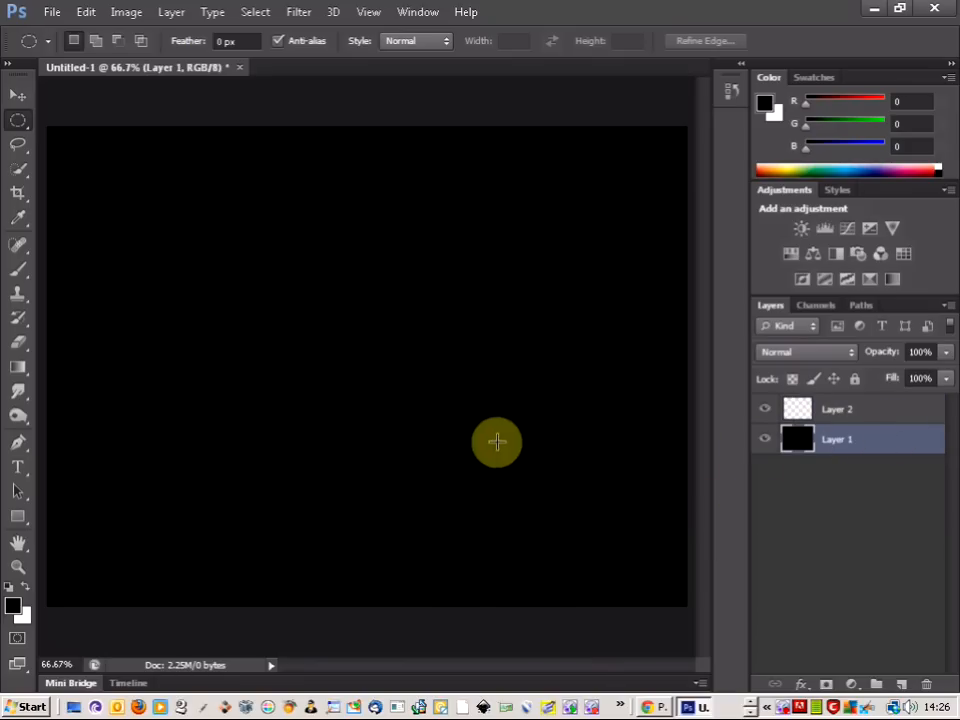
Add a layer and fill an elliptical-marquee circle with white on the right of the black canvas
click(836, 408)
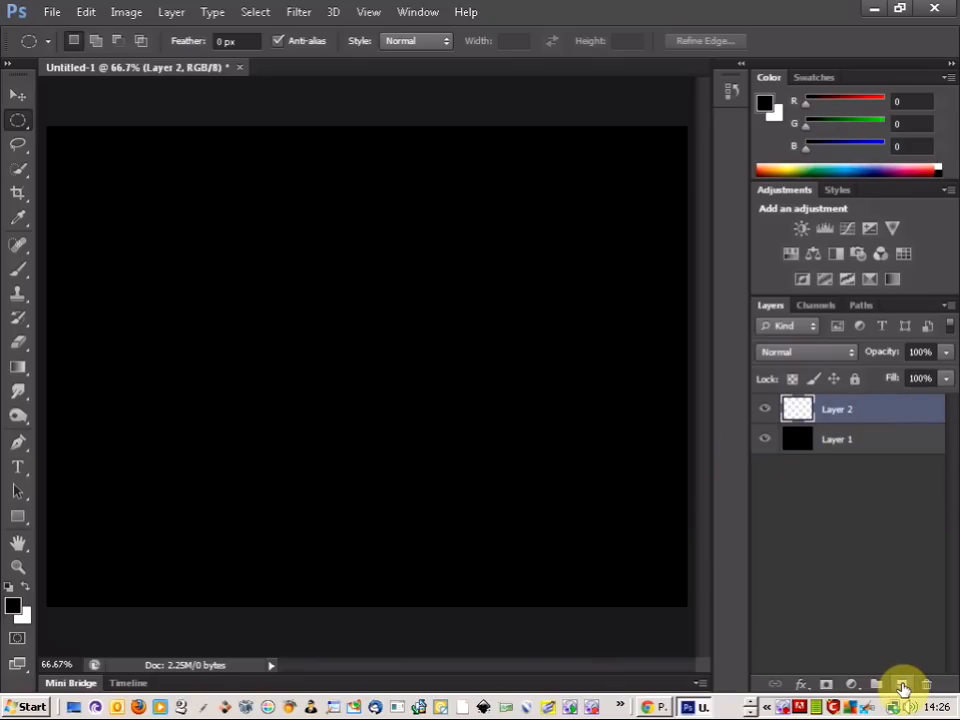
mouse_move(44, 128)
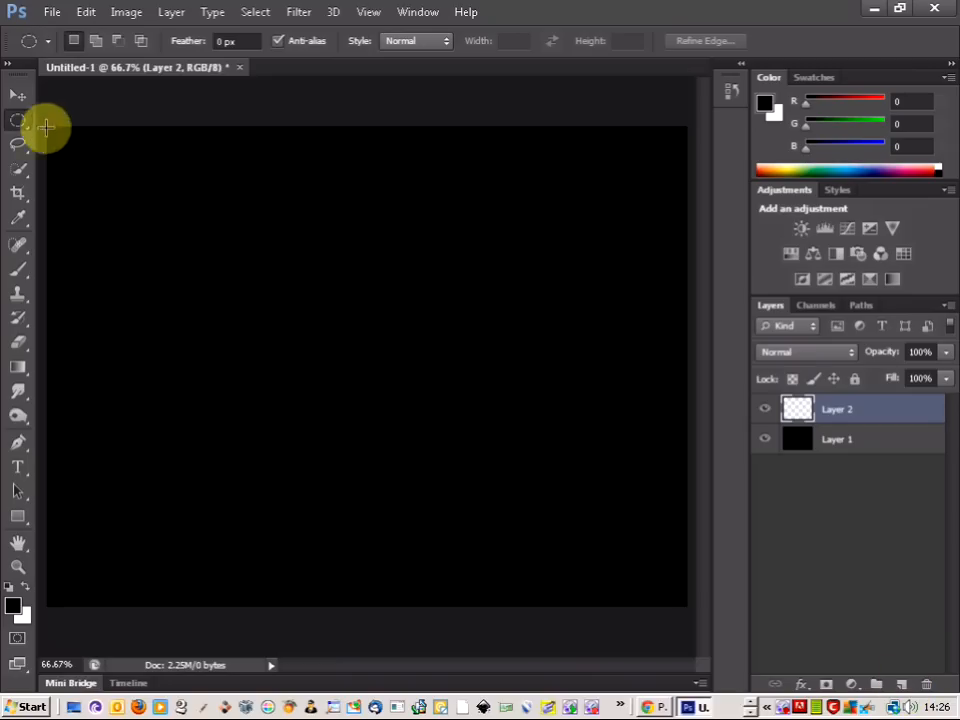
mouse_move(244, 288)
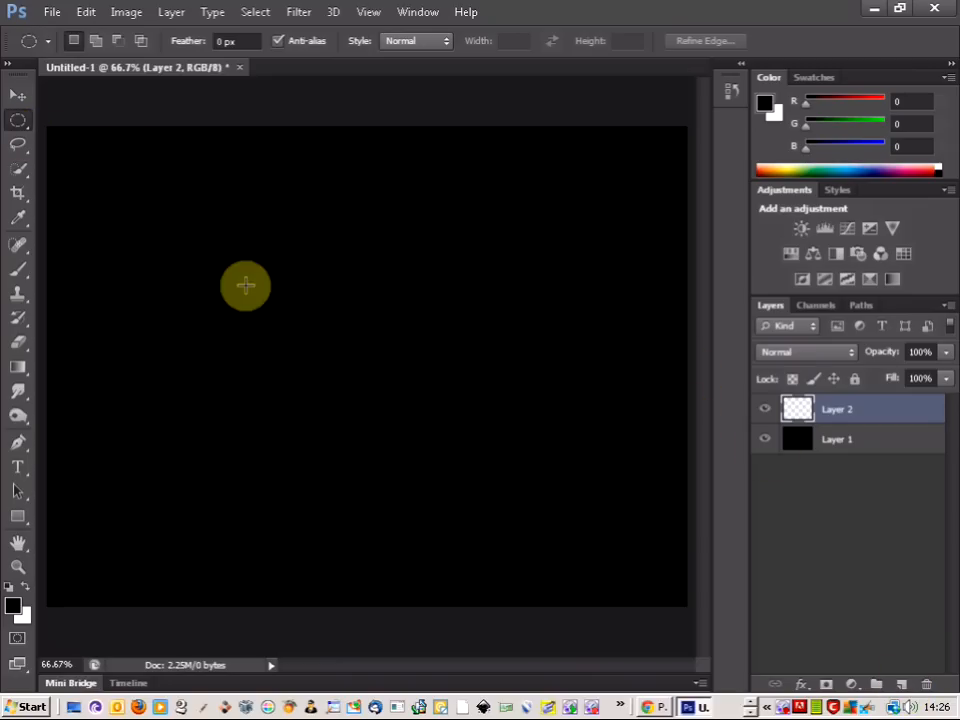
drag(244, 286, 630, 408)
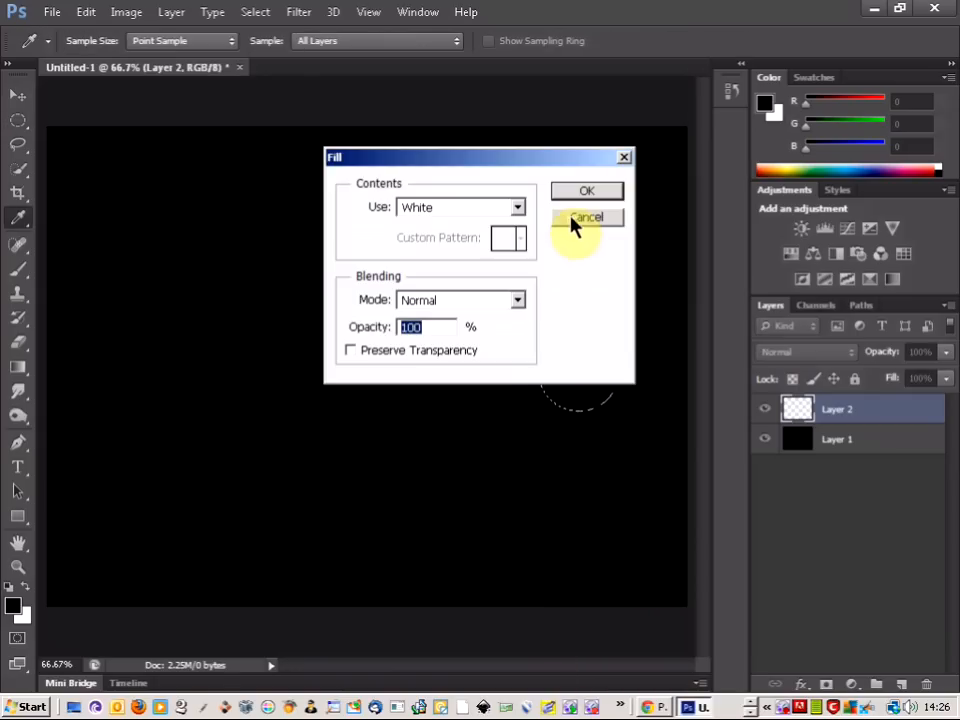
click(588, 192)
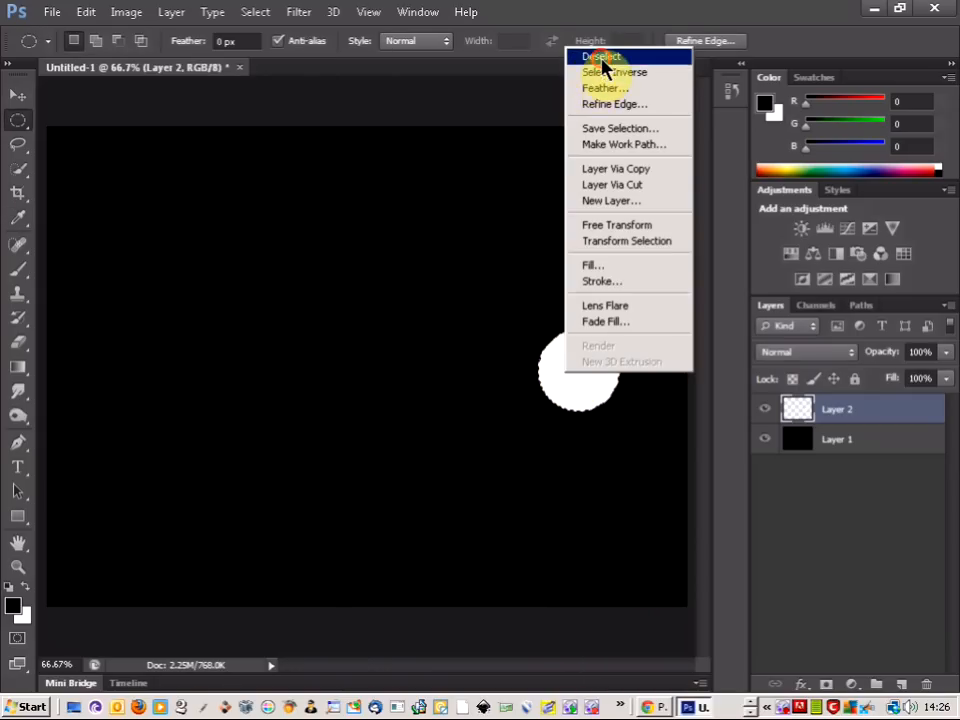
Apply a small-radius Gaussian Blur to give the white circle a soft glowing rim
click(298, 12)
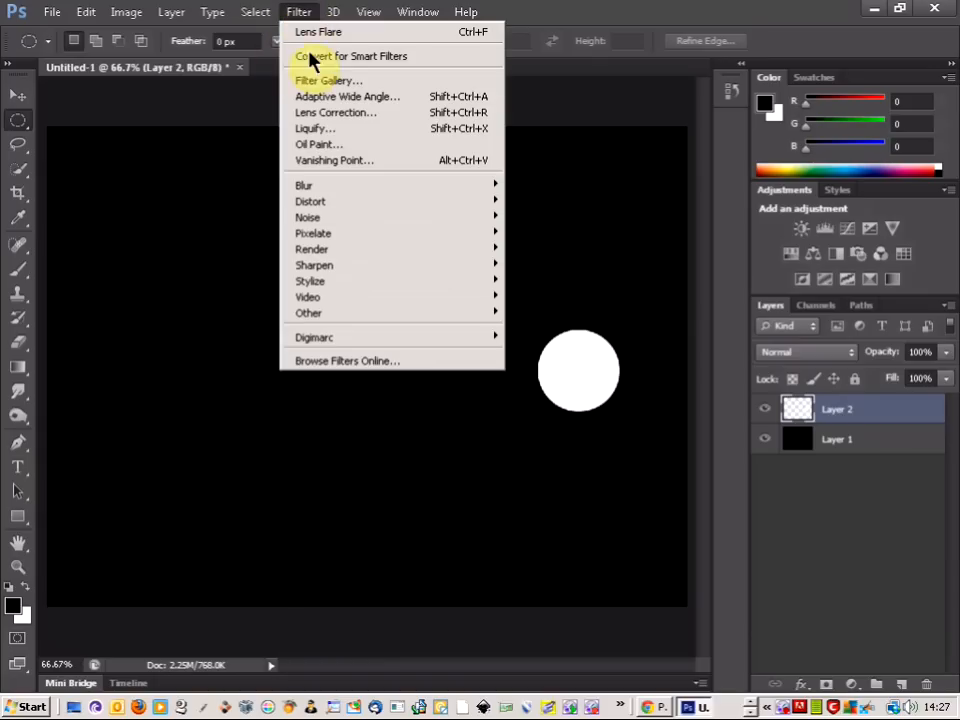
mouse_move(336, 160)
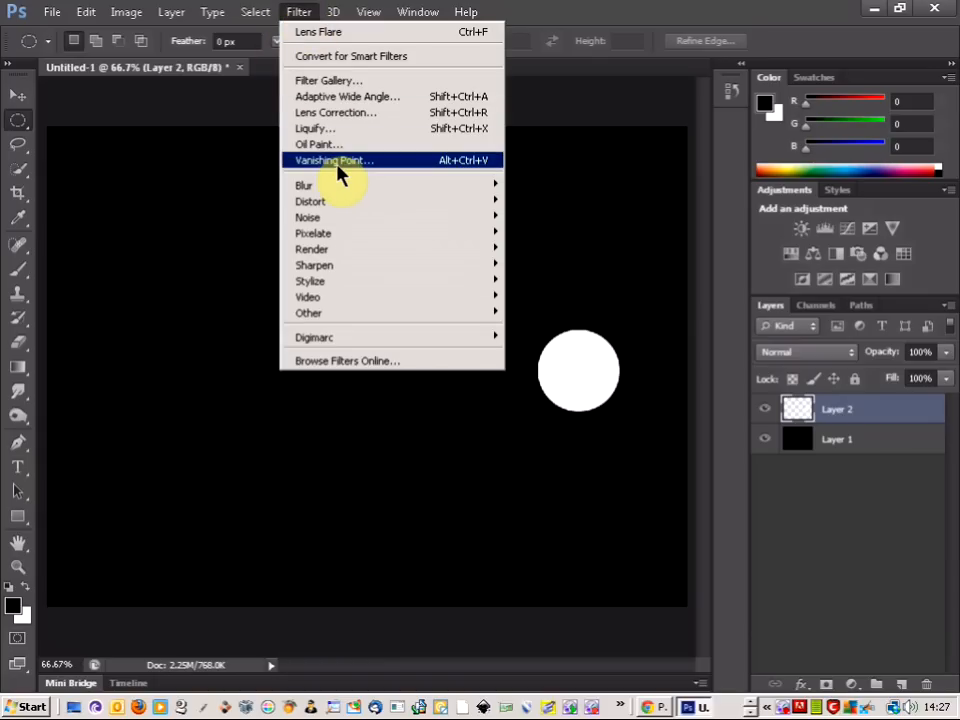
mouse_move(304, 184)
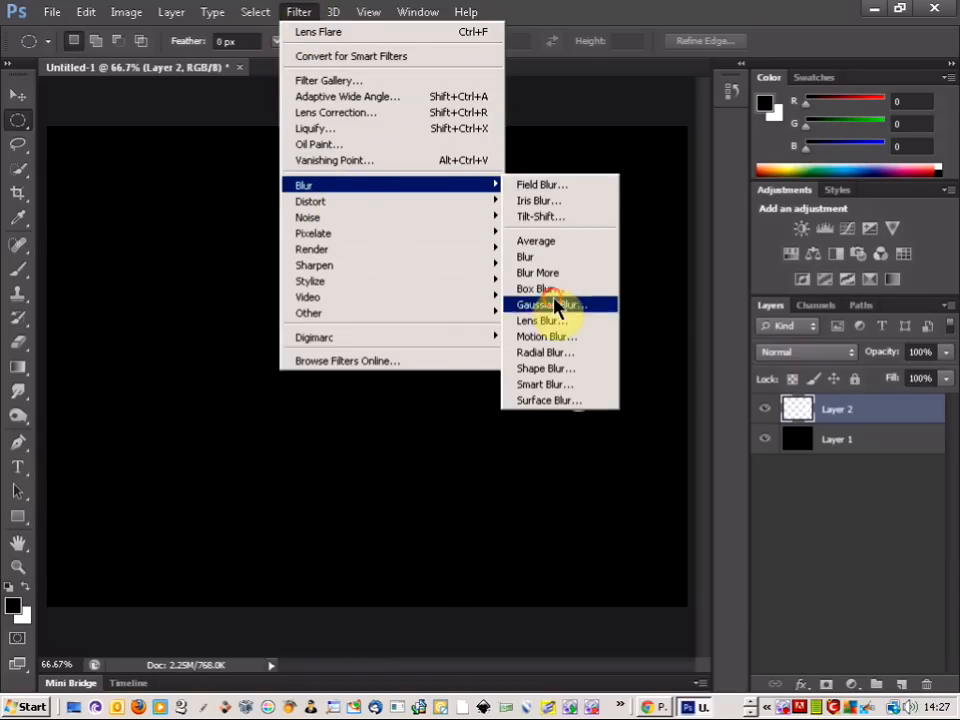
click(548, 304)
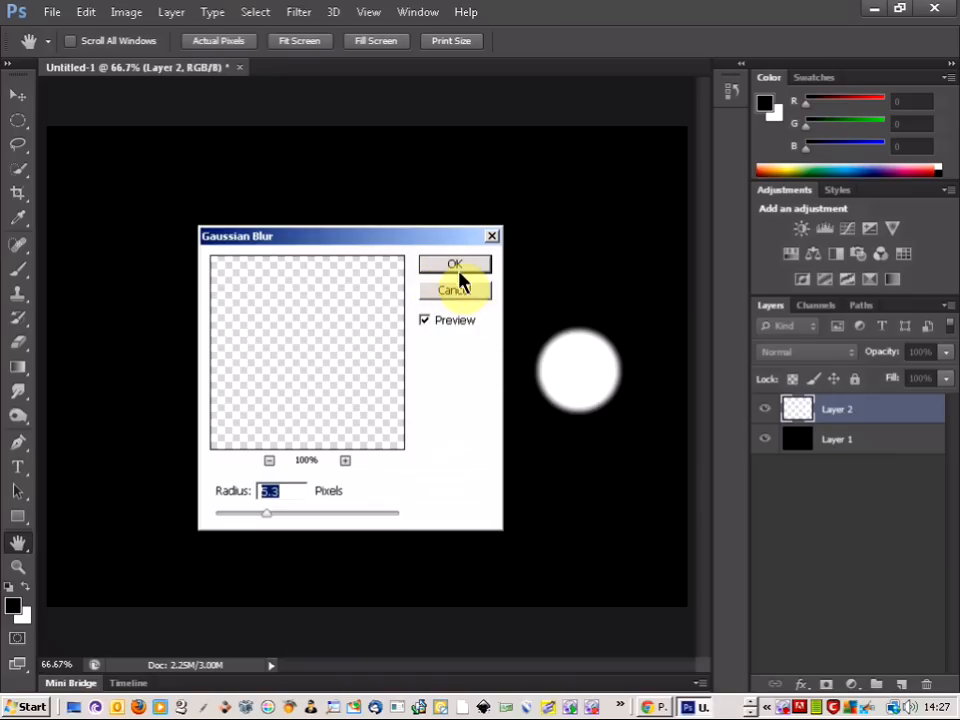
click(456, 264)
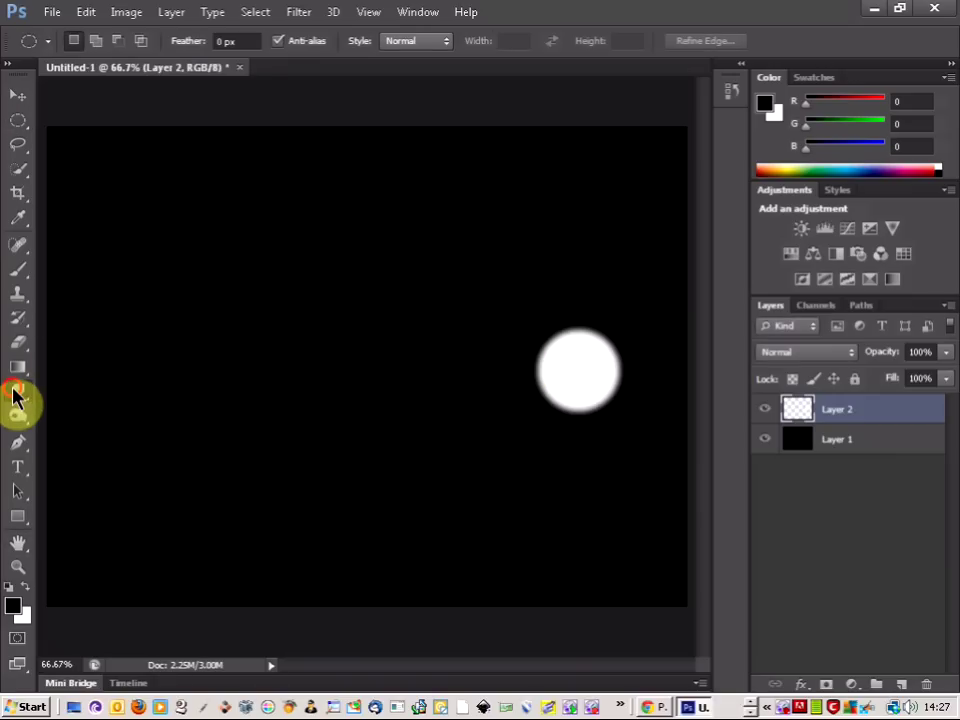
Smudge the blurred circle leftward with a soft 0% hardness brush into a tail reaching the left edge
click(18, 390)
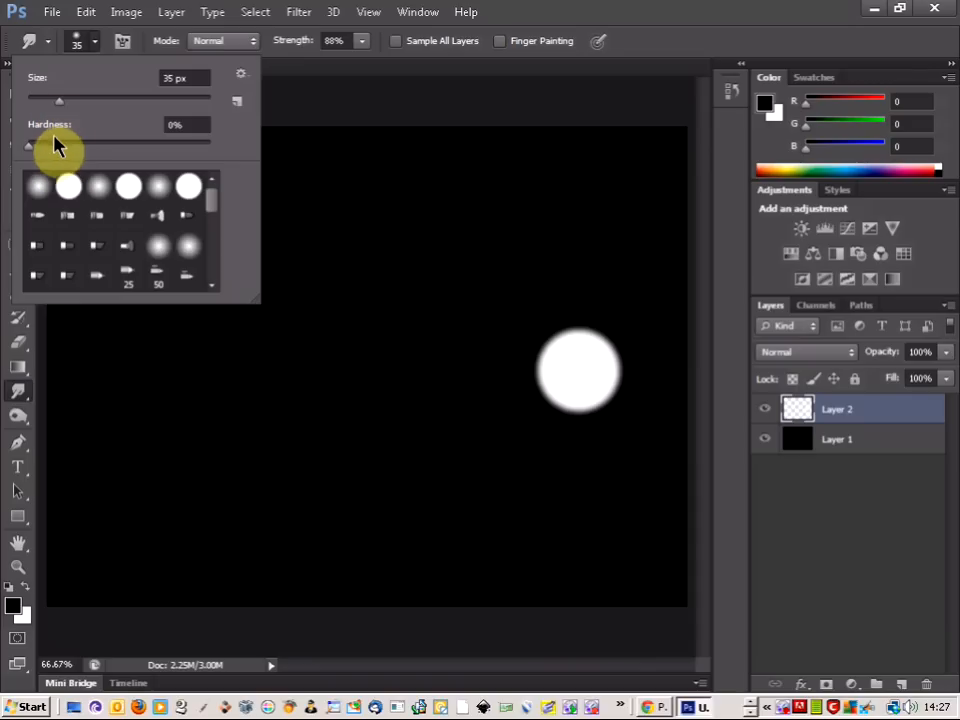
mouse_move(136, 88)
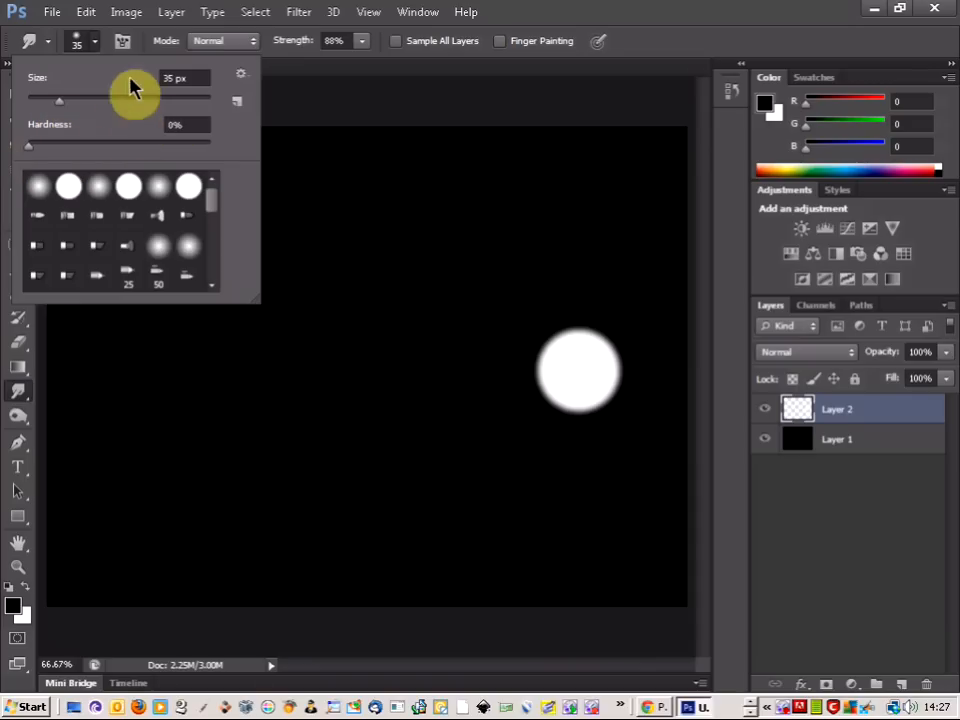
mouse_move(364, 56)
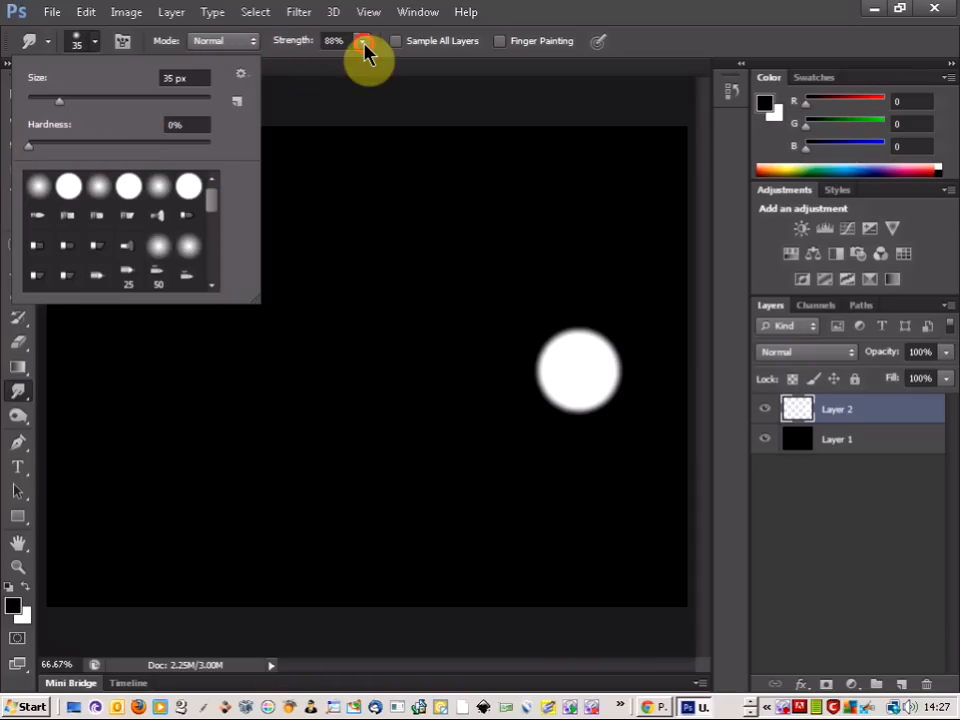
click(580, 252)
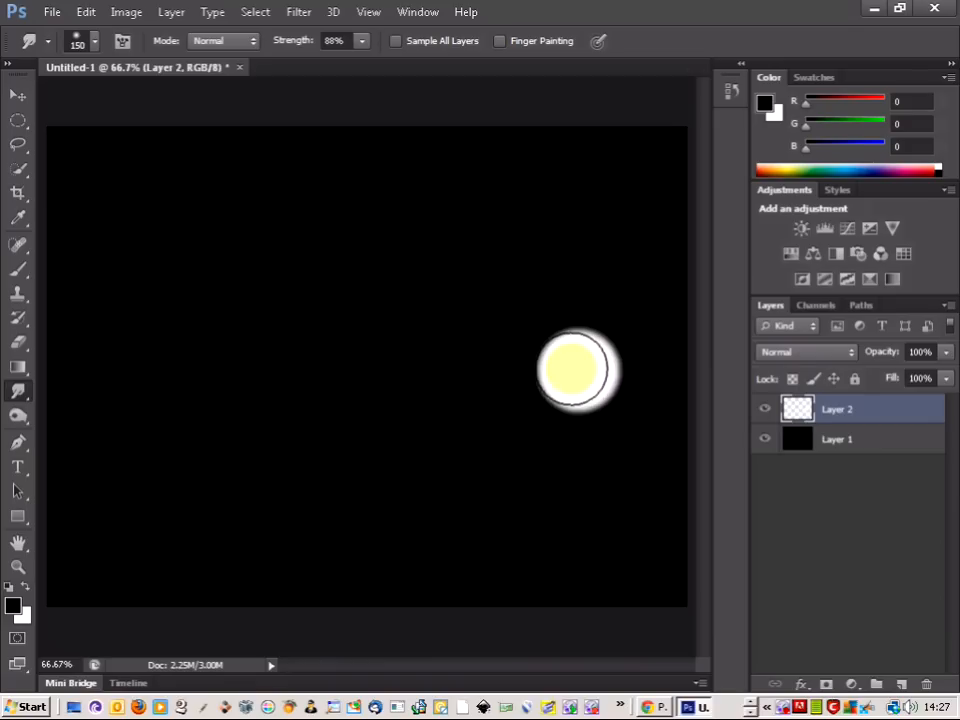
drag(576, 370, 430, 378)
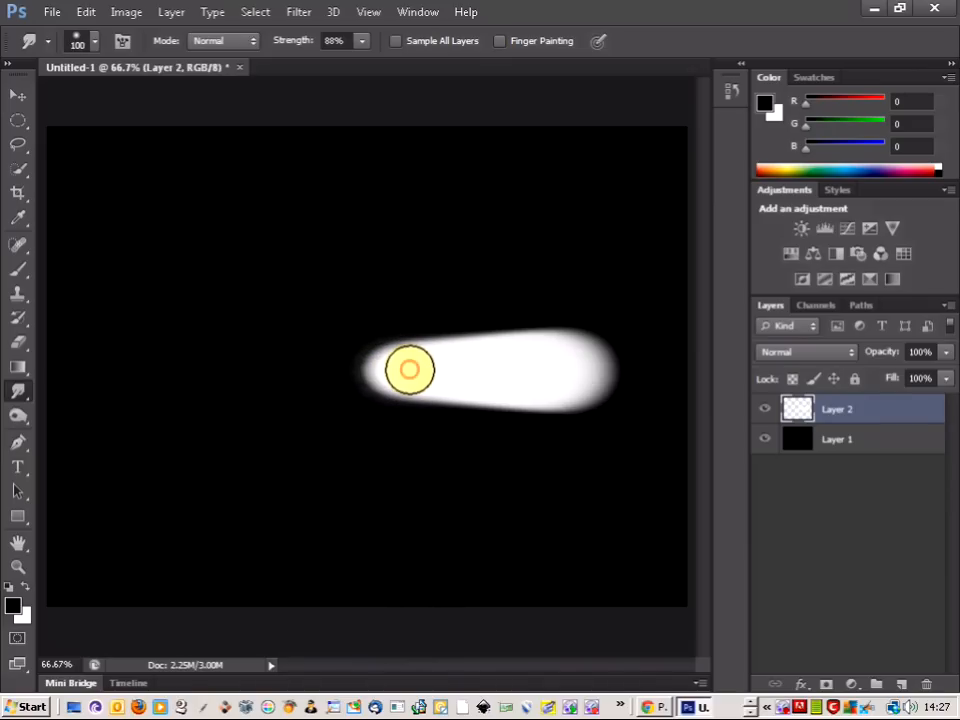
drag(410, 370, 258, 372)
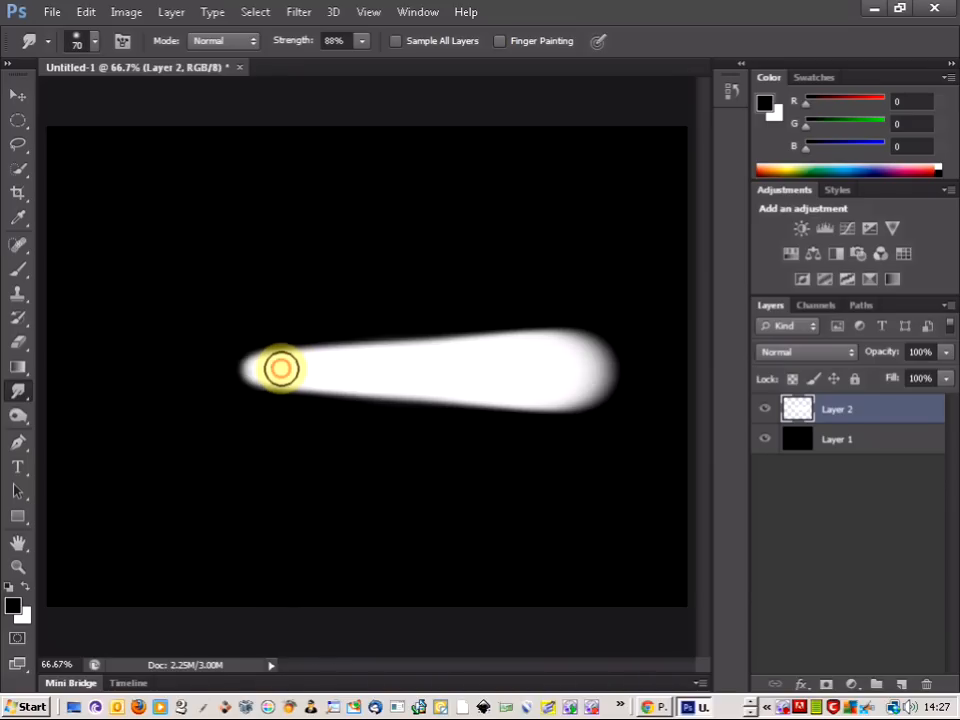
drag(280, 368, 180, 368)
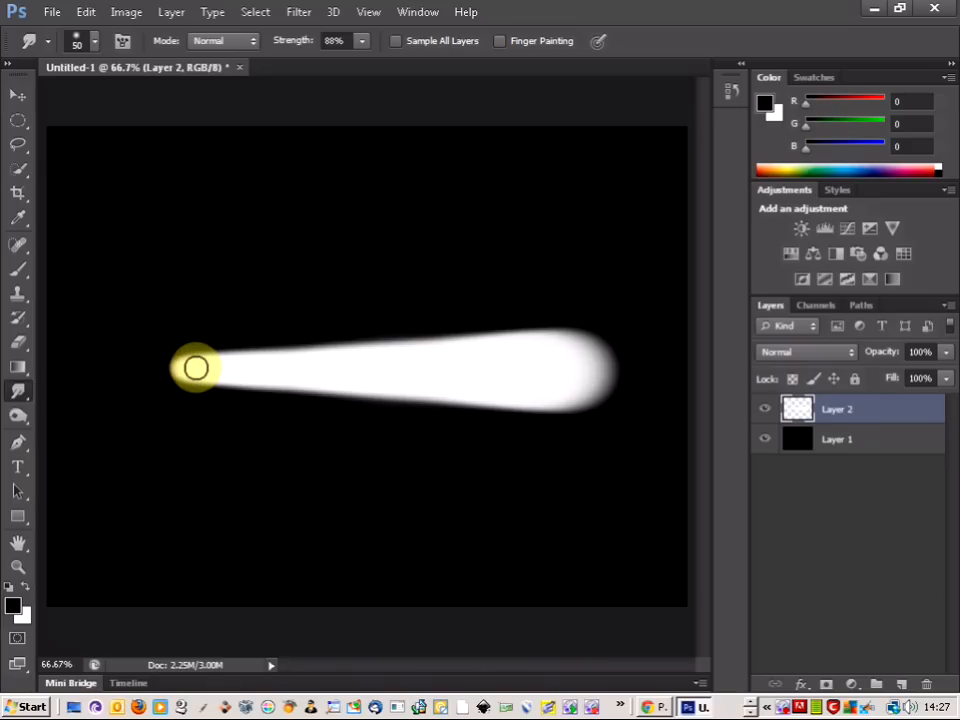
drag(196, 368, 100, 368)
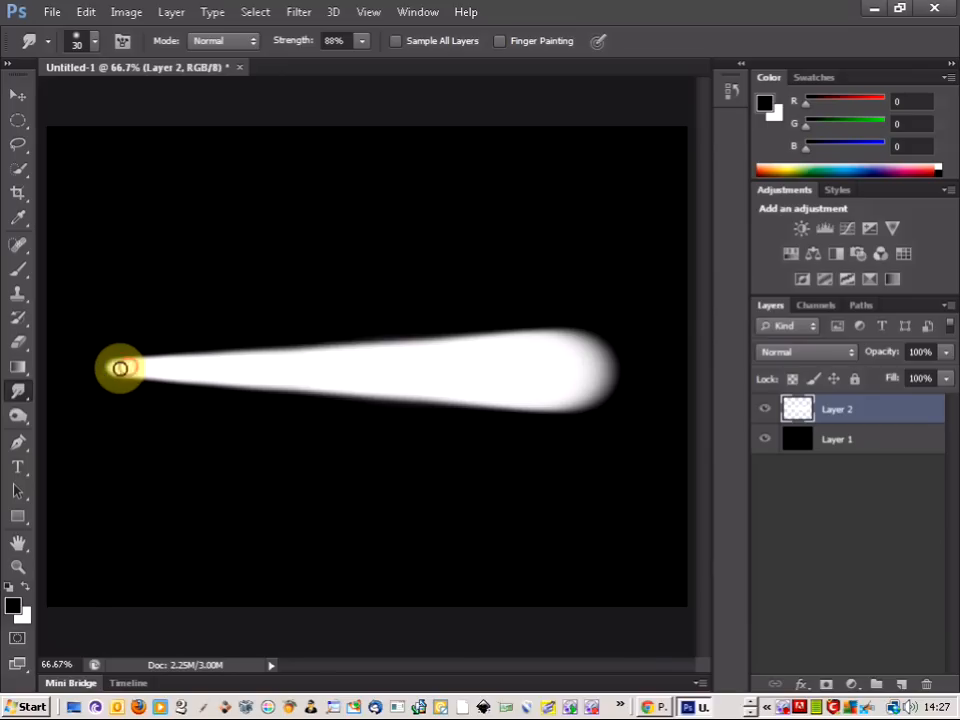
drag(120, 368, 400, 336)
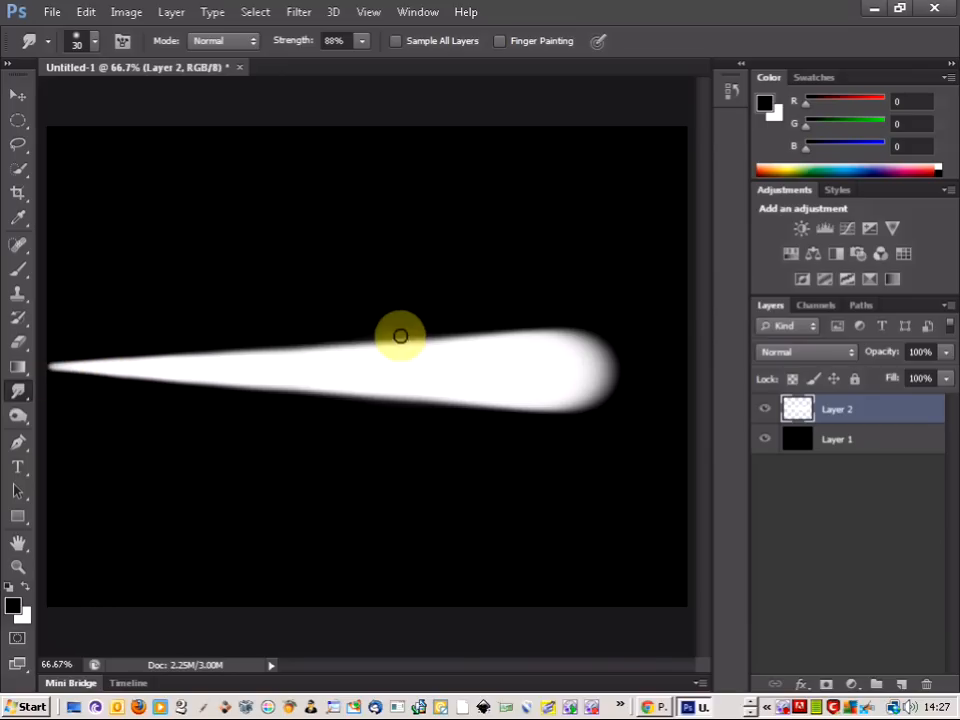
mouse_move(464, 358)
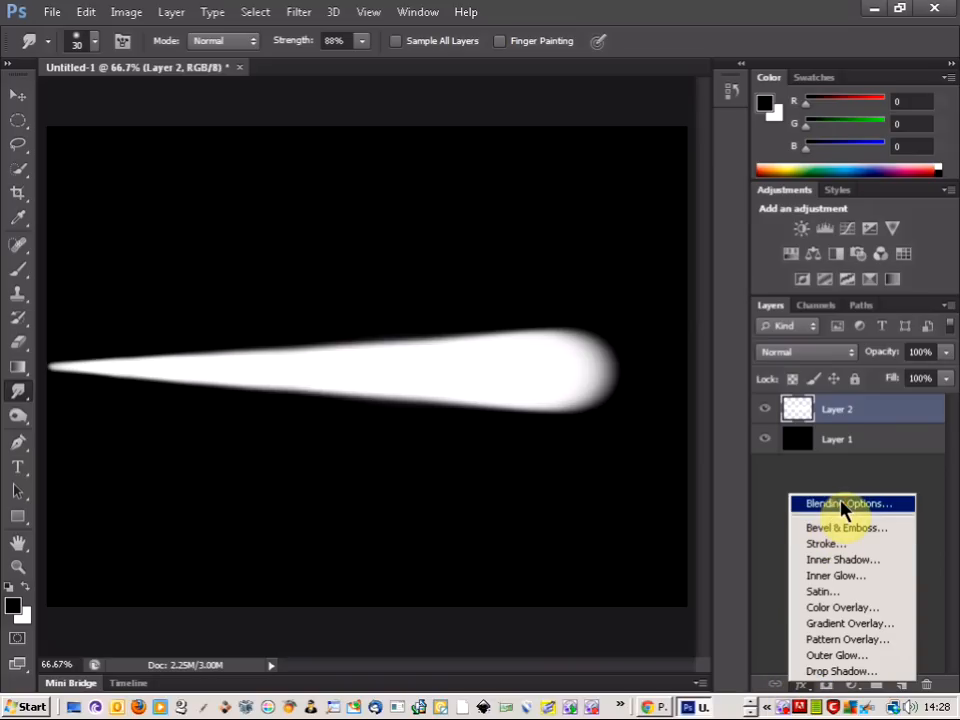
Enable an Outer Glow layer style in Hard Light mode with a hot pink colour
click(844, 504)
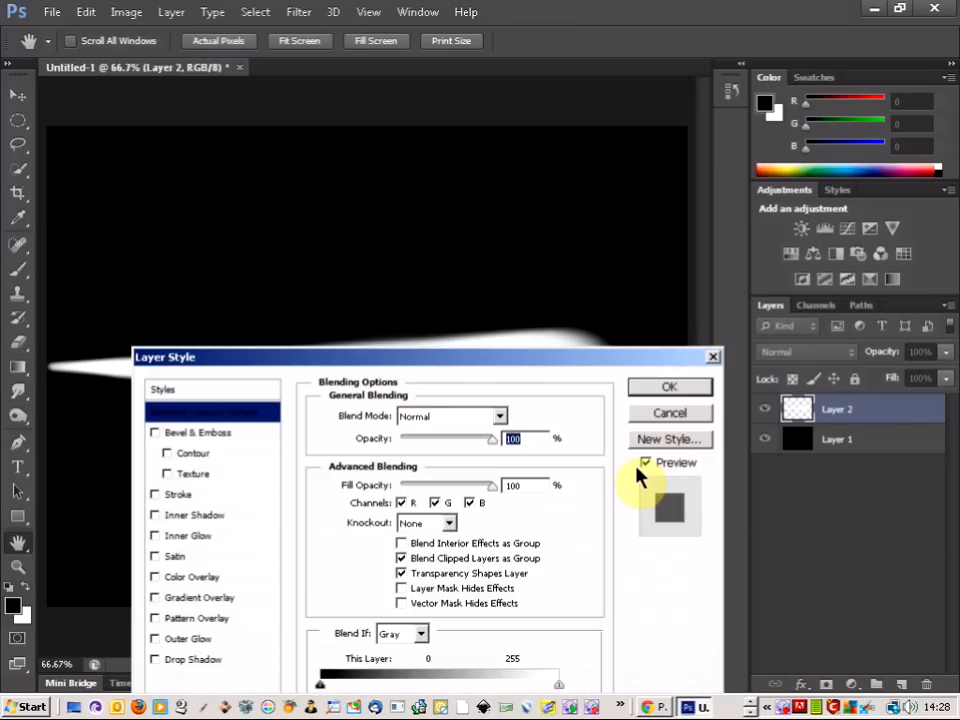
mouse_move(190, 644)
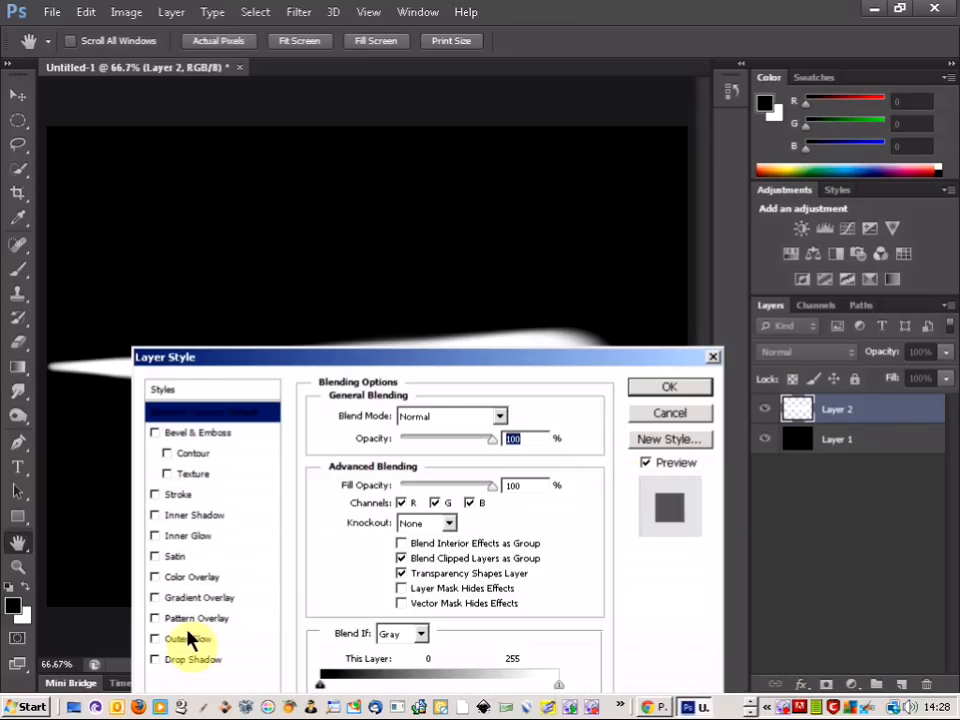
click(184, 640)
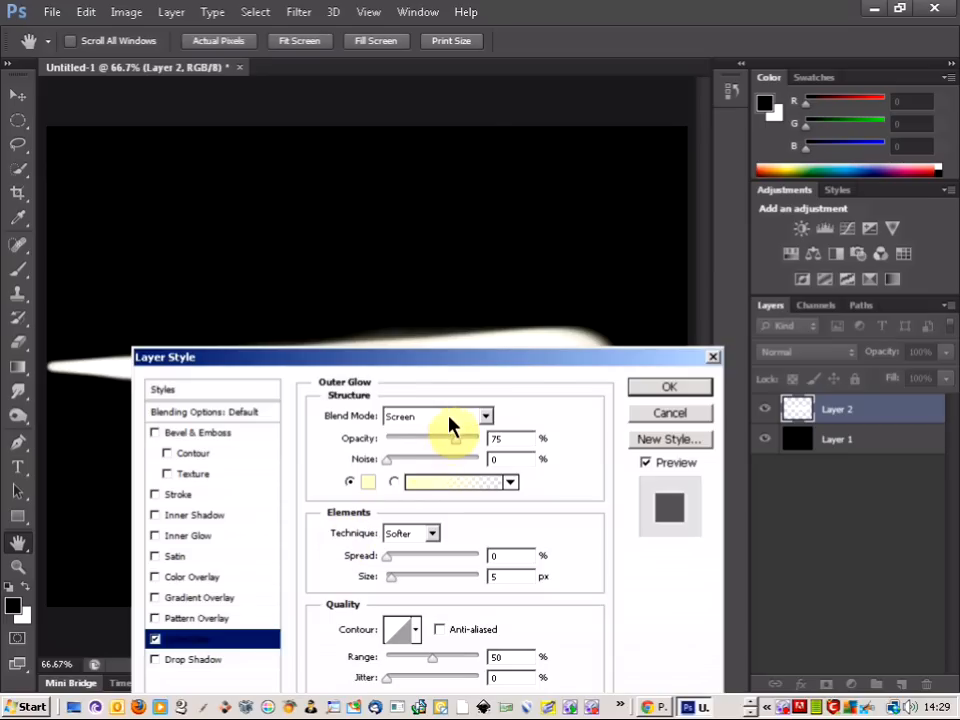
click(486, 416)
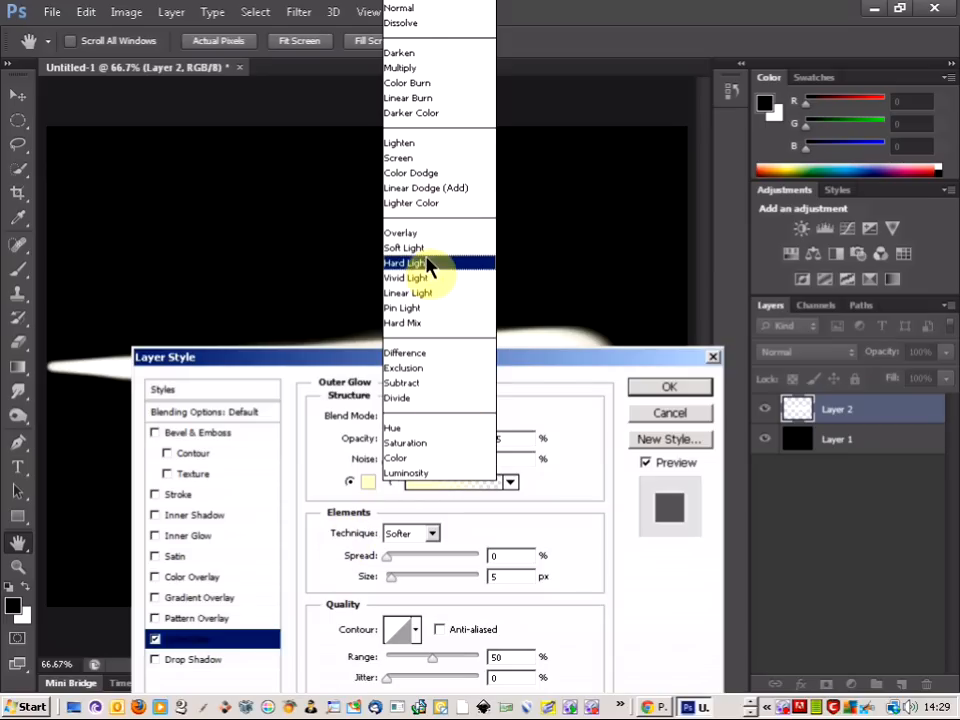
click(368, 480)
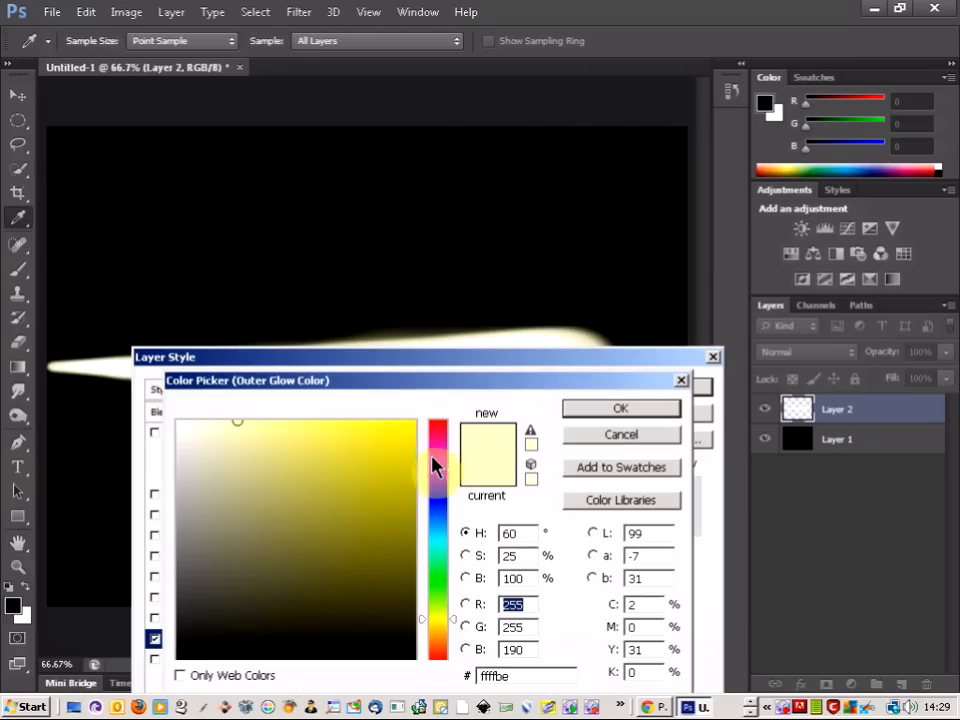
click(438, 448)
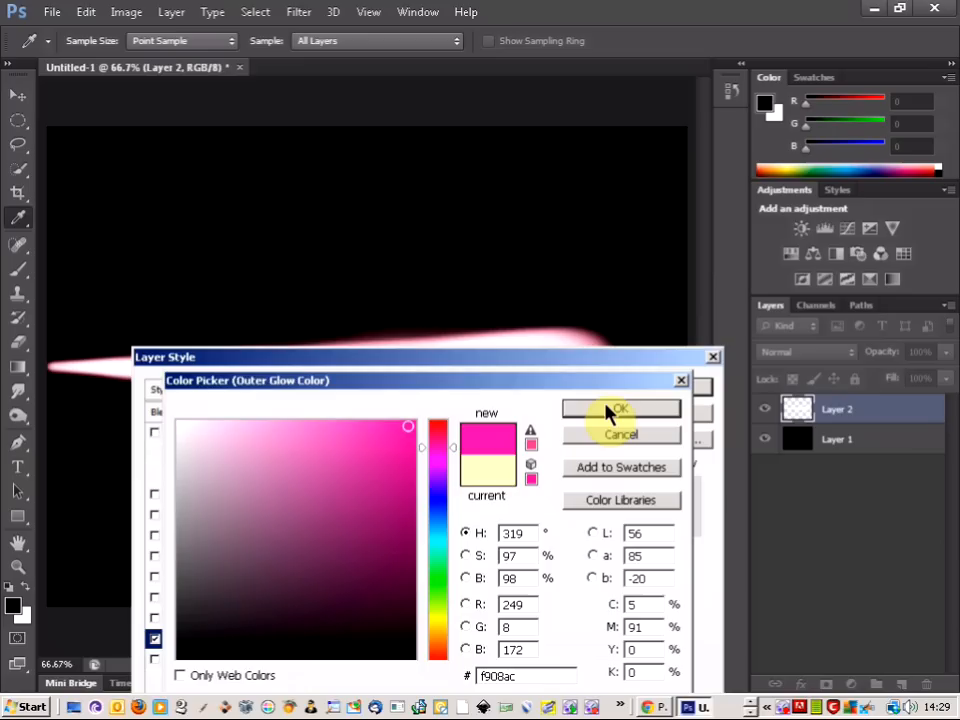
click(620, 408)
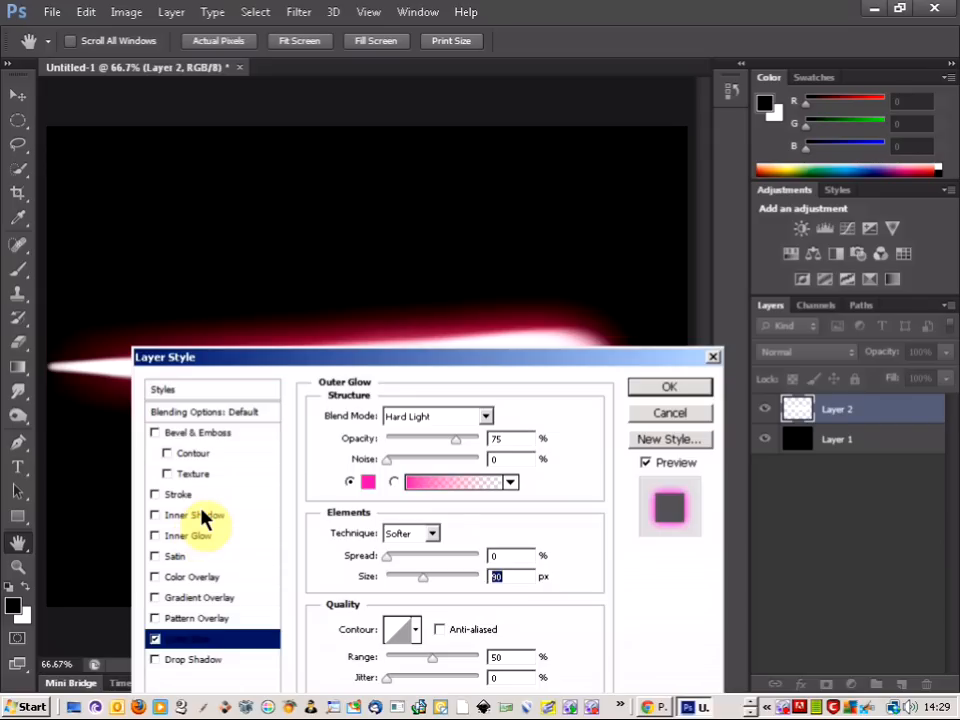
Add a Hard Light Inner Shadow in pink #f37ec6 and apply the layer style to the streak
click(190, 516)
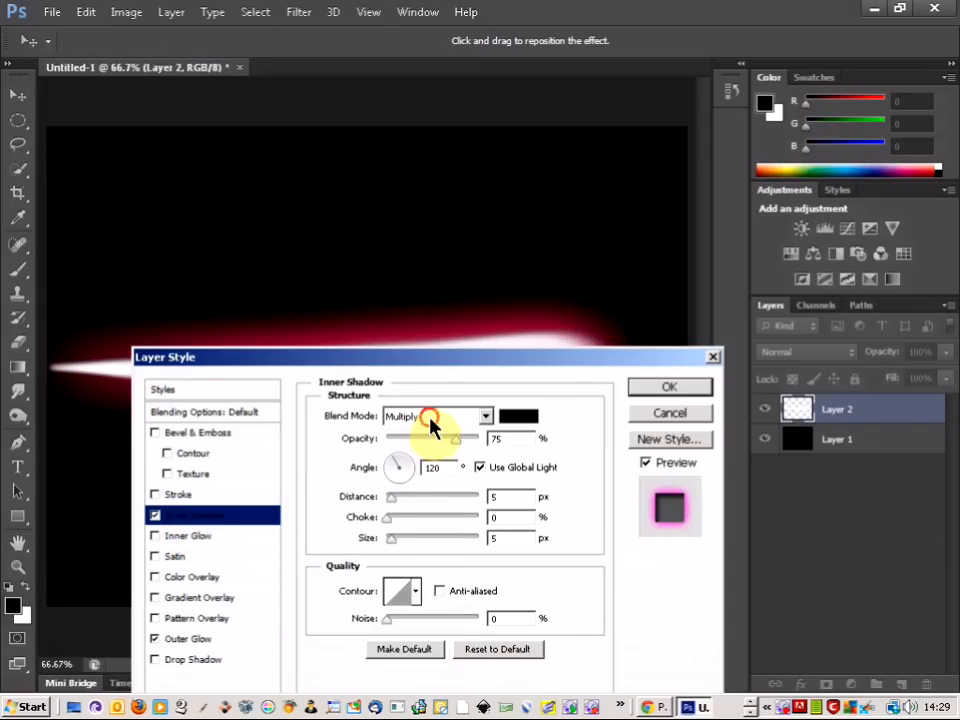
click(486, 416)
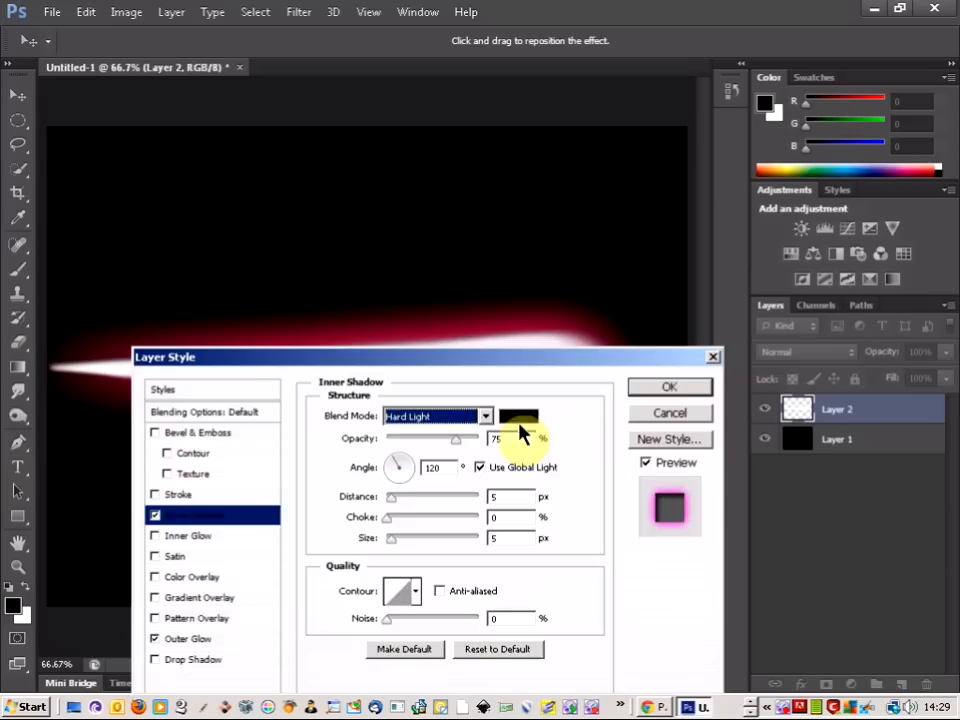
click(518, 416)
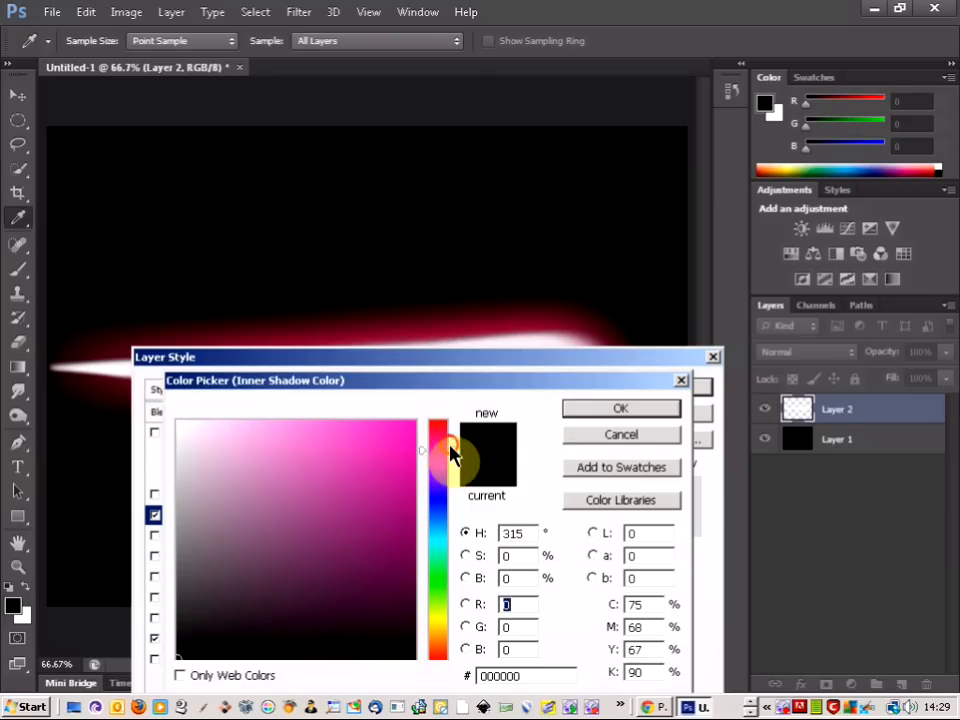
click(308, 436)
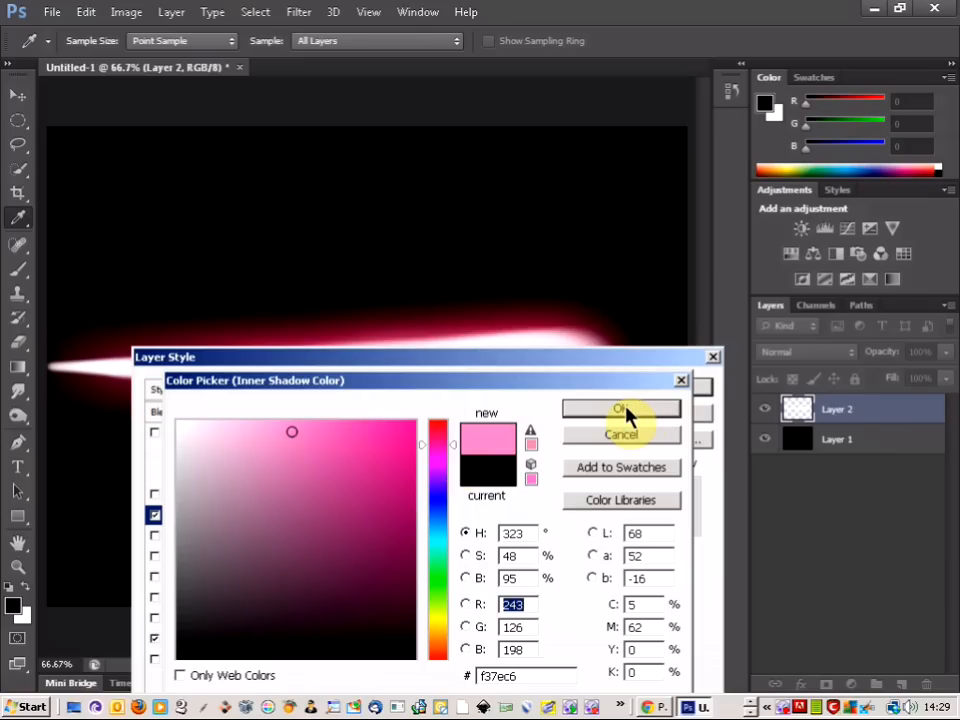
click(620, 408)
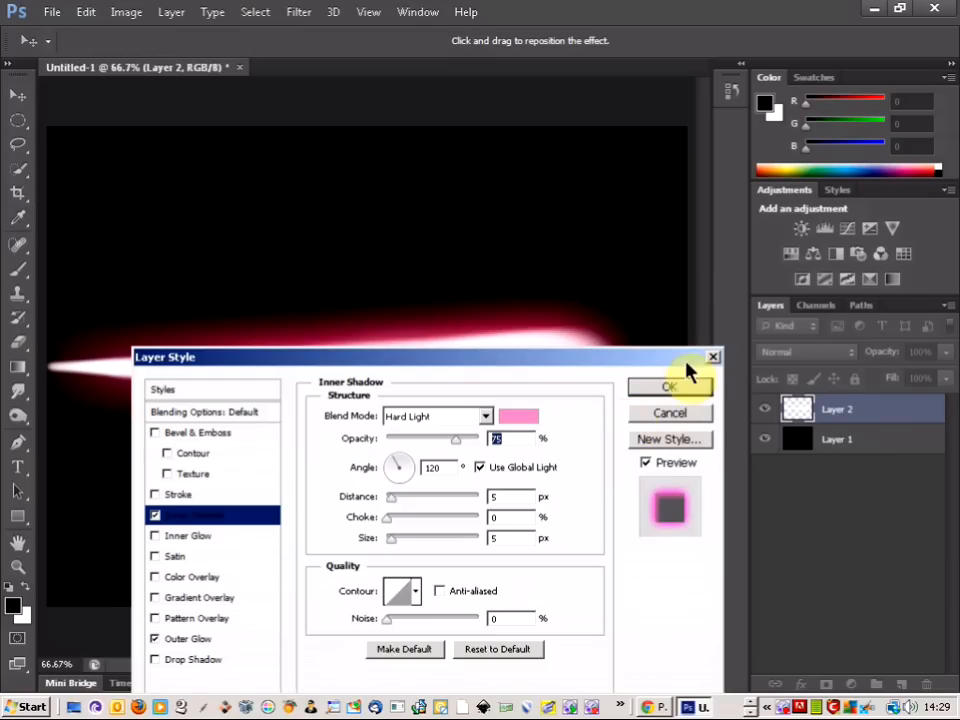
click(670, 388)
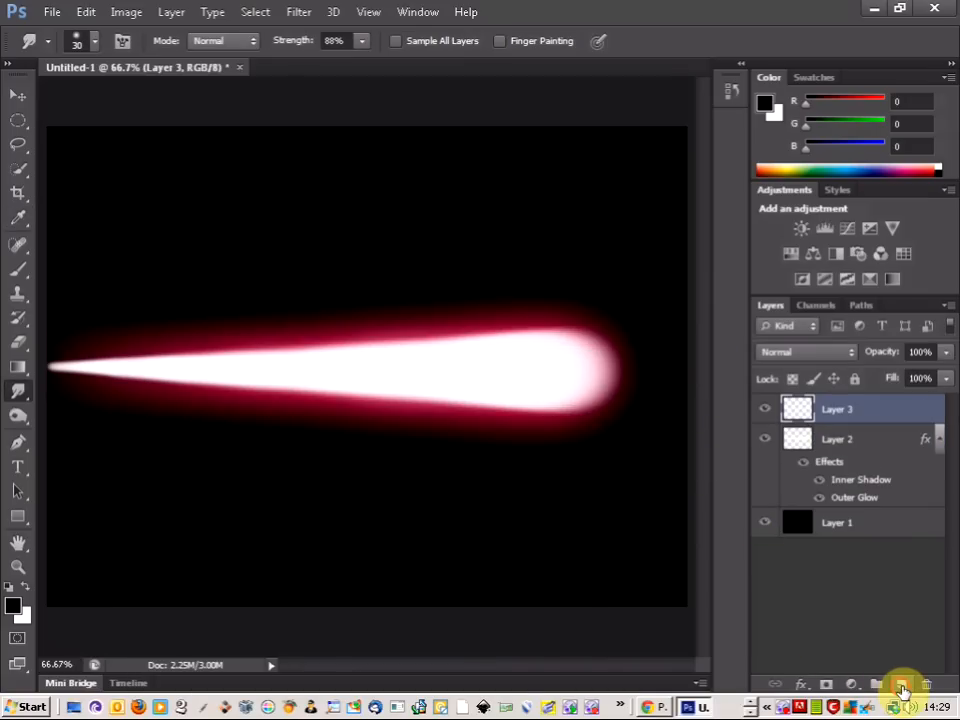
mouse_move(24, 456)
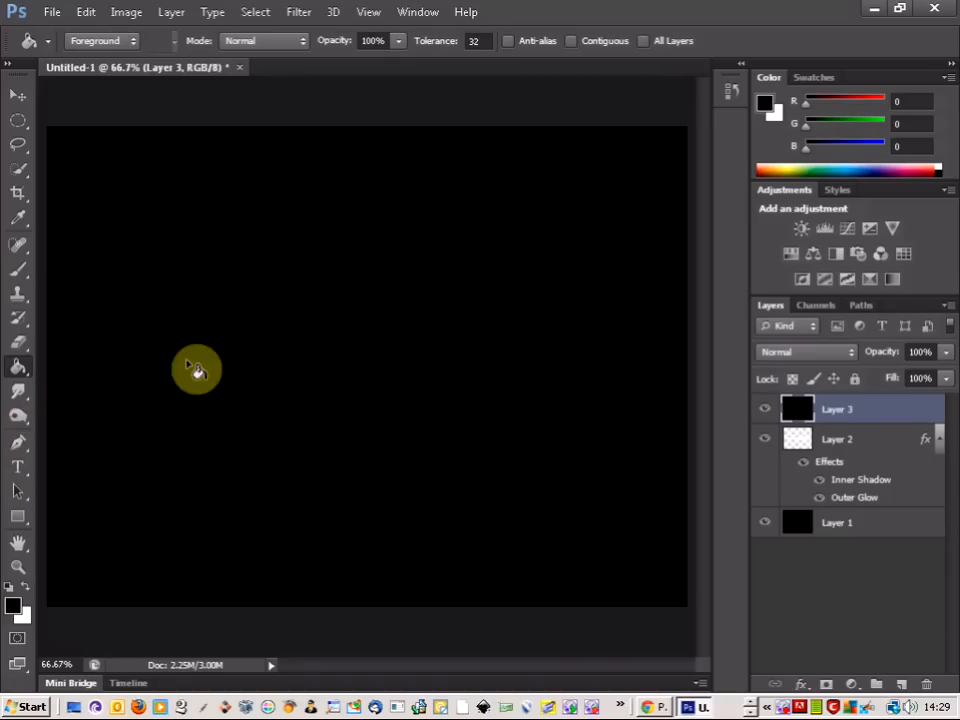
Render a Movie Prime lens flare onto the black-filled Layer 3
click(298, 12)
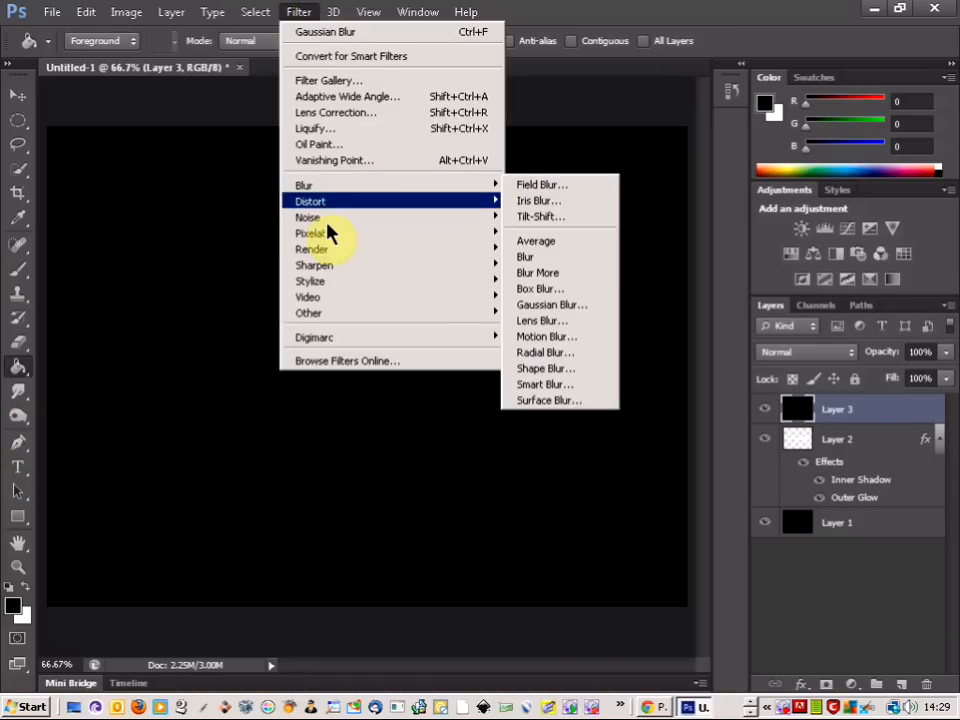
mouse_move(312, 248)
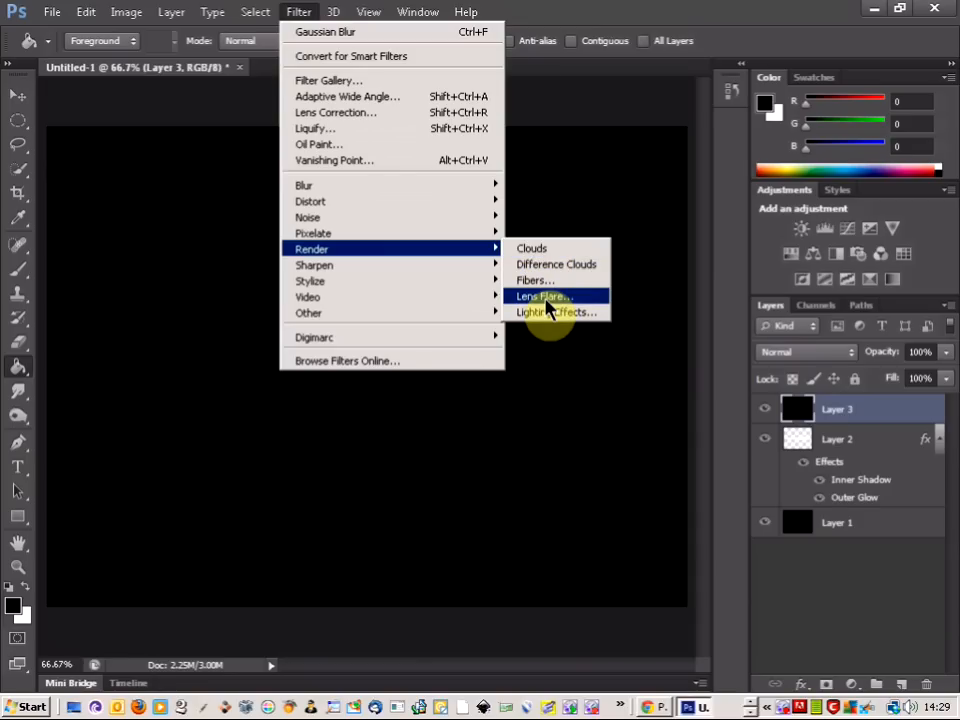
click(544, 296)
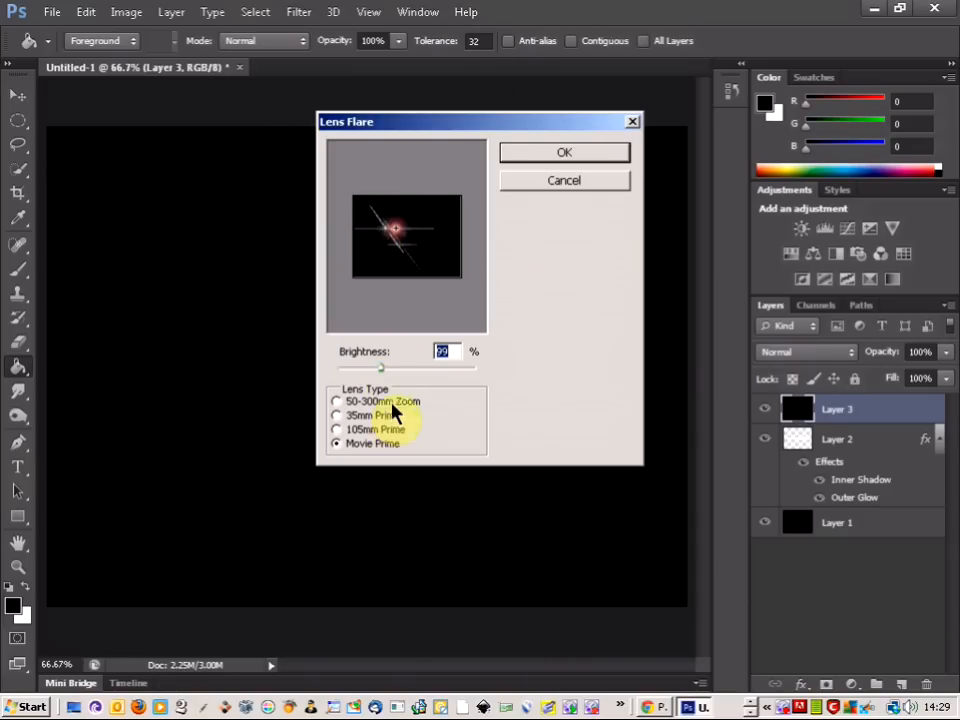
click(564, 152)
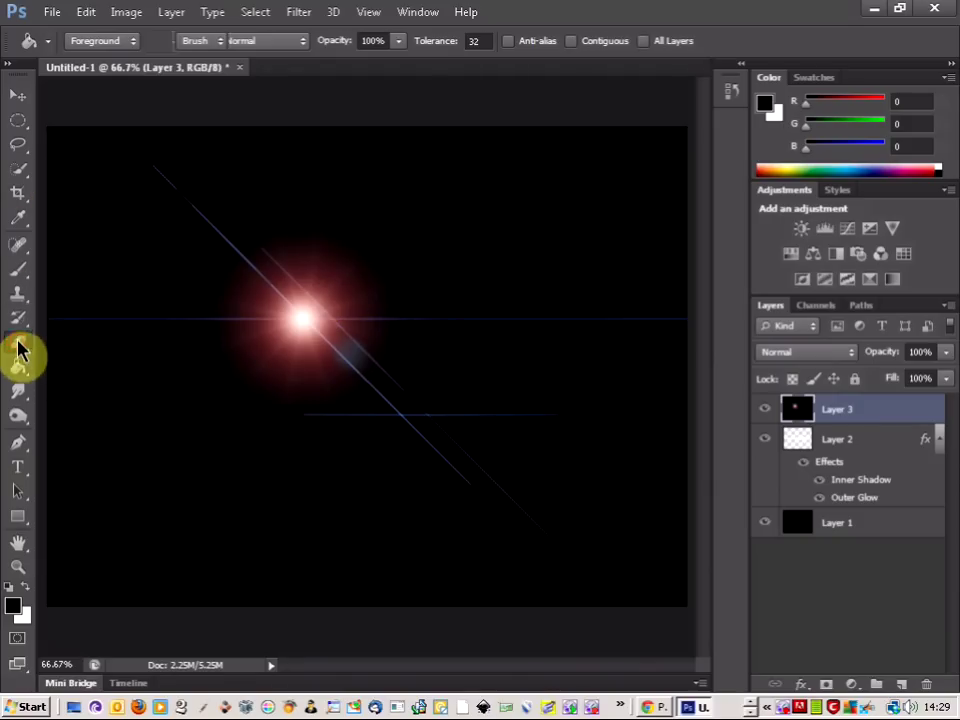
Erase the black areas of Layer 3 covering the streak so the pink comet shows through
click(18, 342)
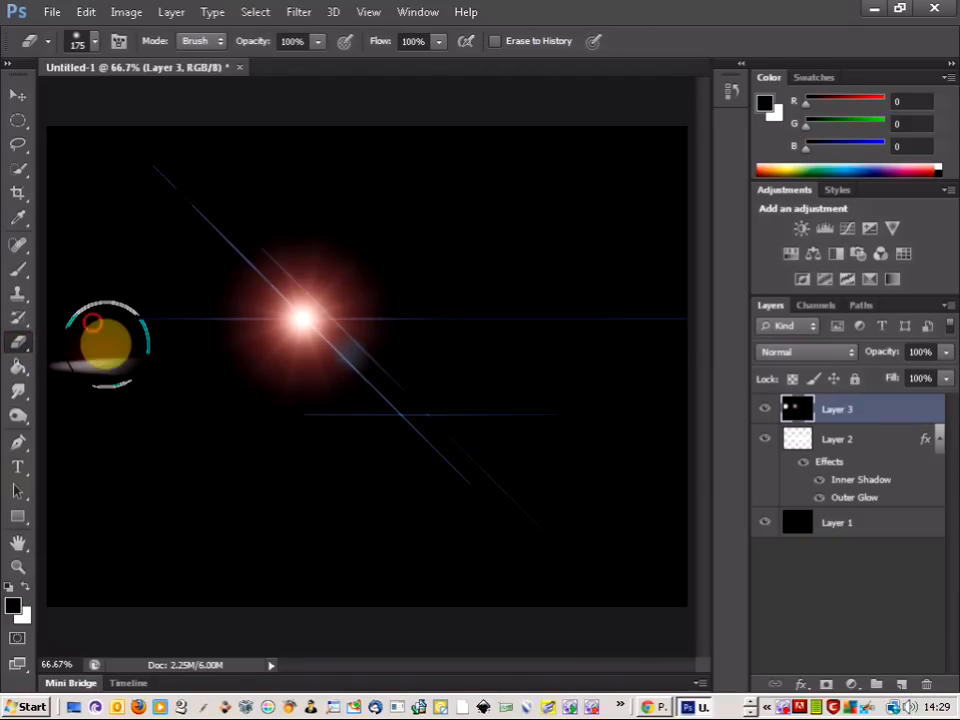
mouse_move(140, 324)
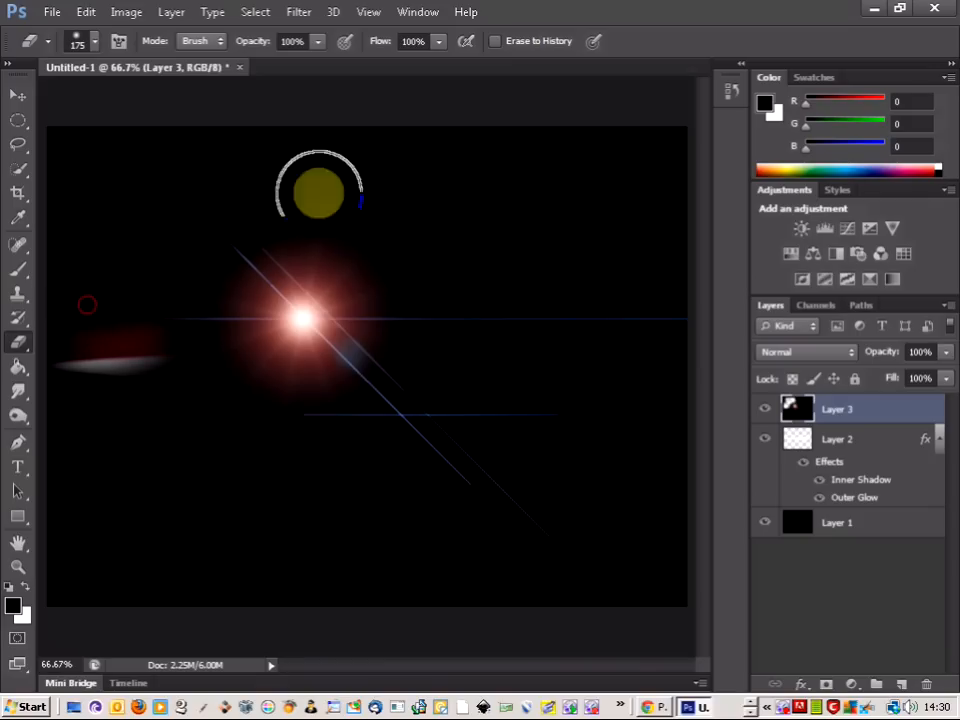
drag(320, 190, 660, 330)
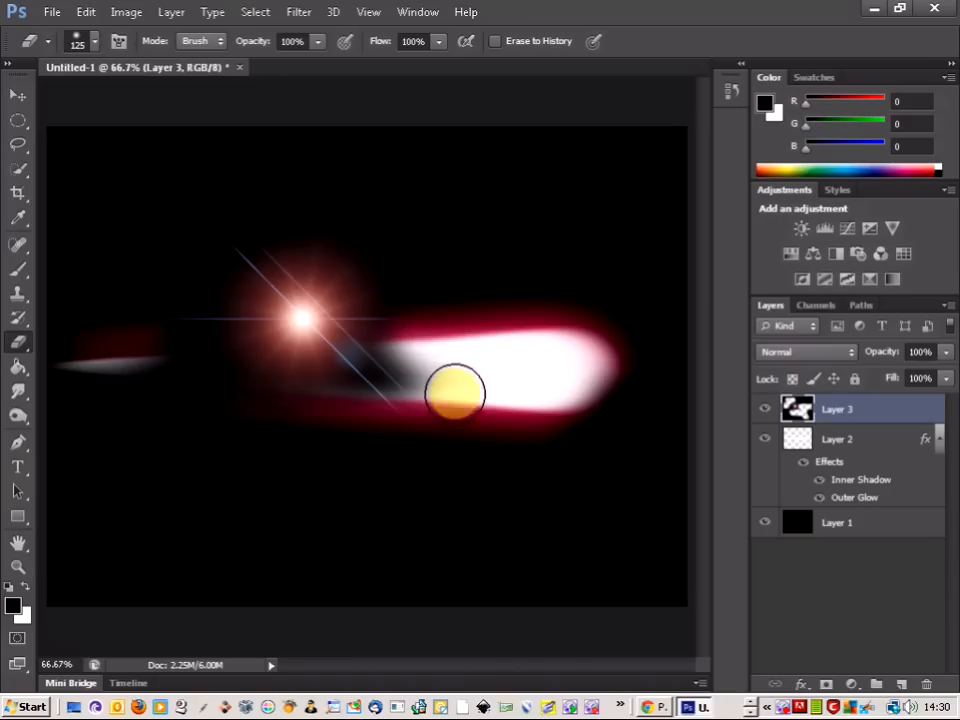
drag(456, 392, 148, 308)
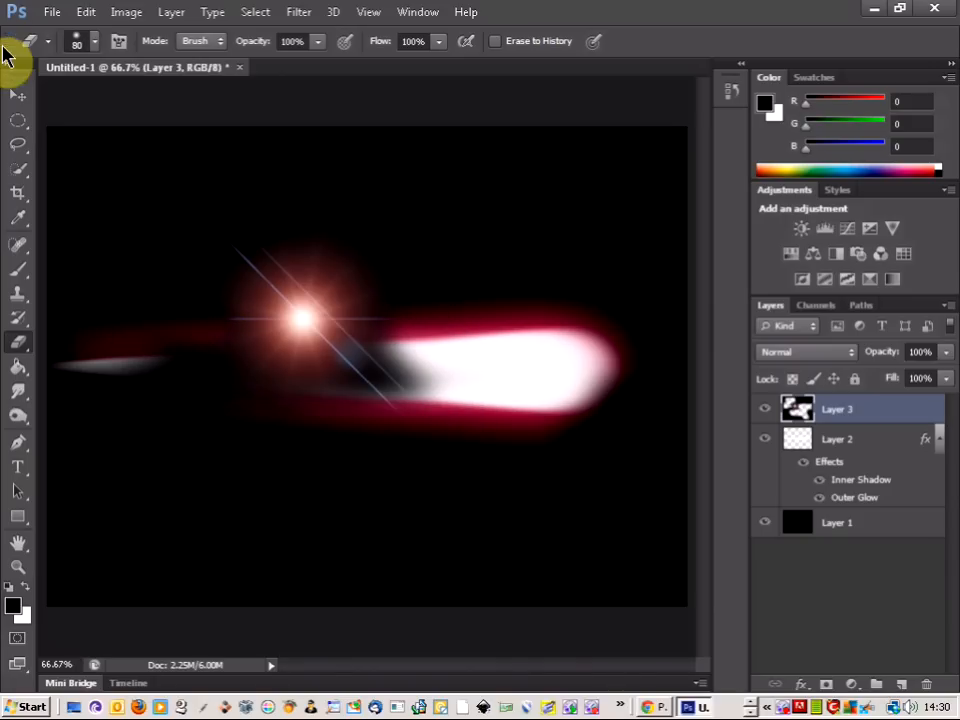
Blend Layer 3 as Linear Dodge (Add) and move the flare onto the streak's glowing head
click(16, 94)
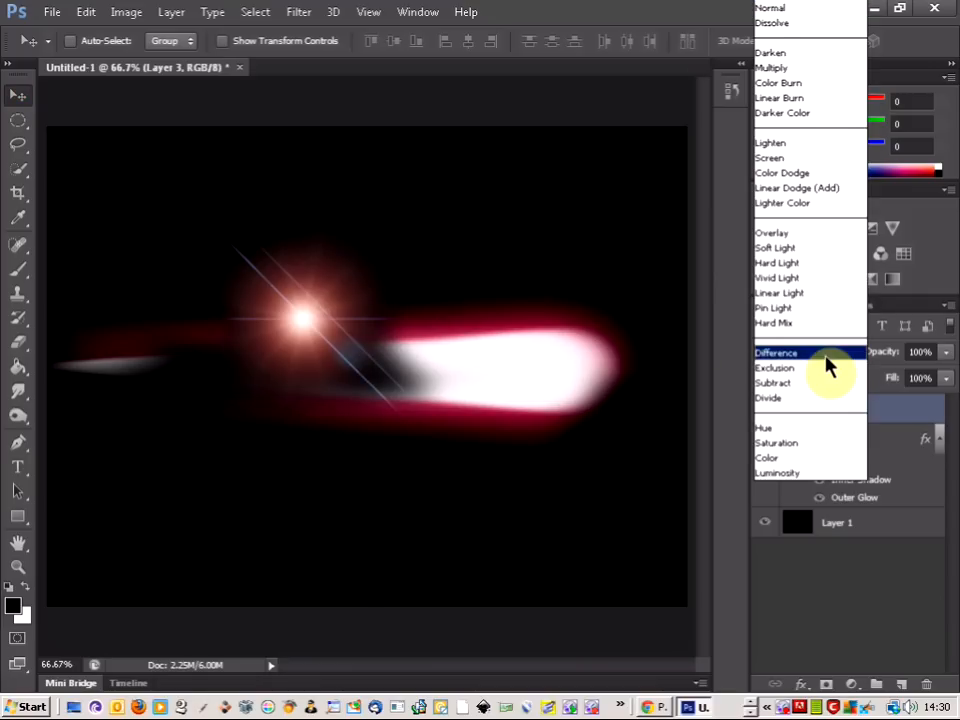
mouse_move(796, 188)
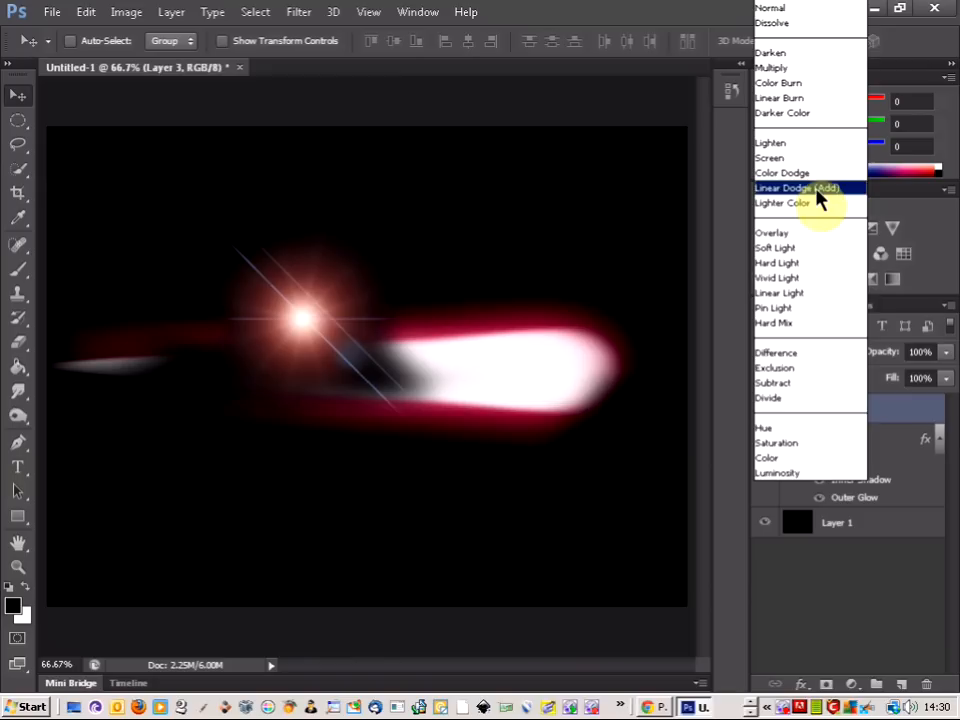
click(796, 188)
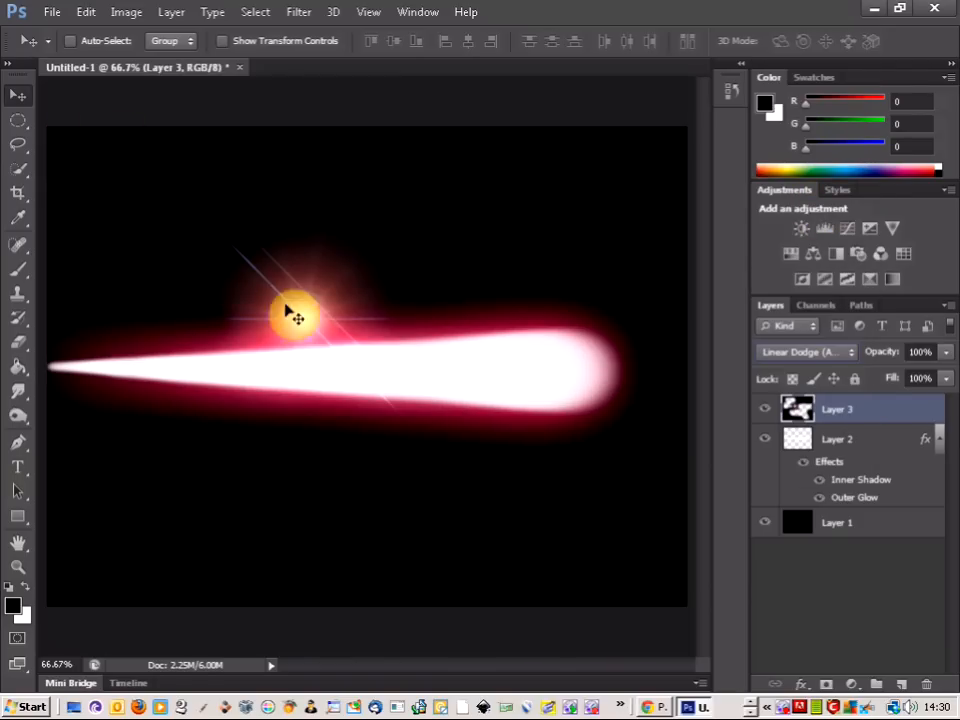
drag(300, 316, 564, 364)
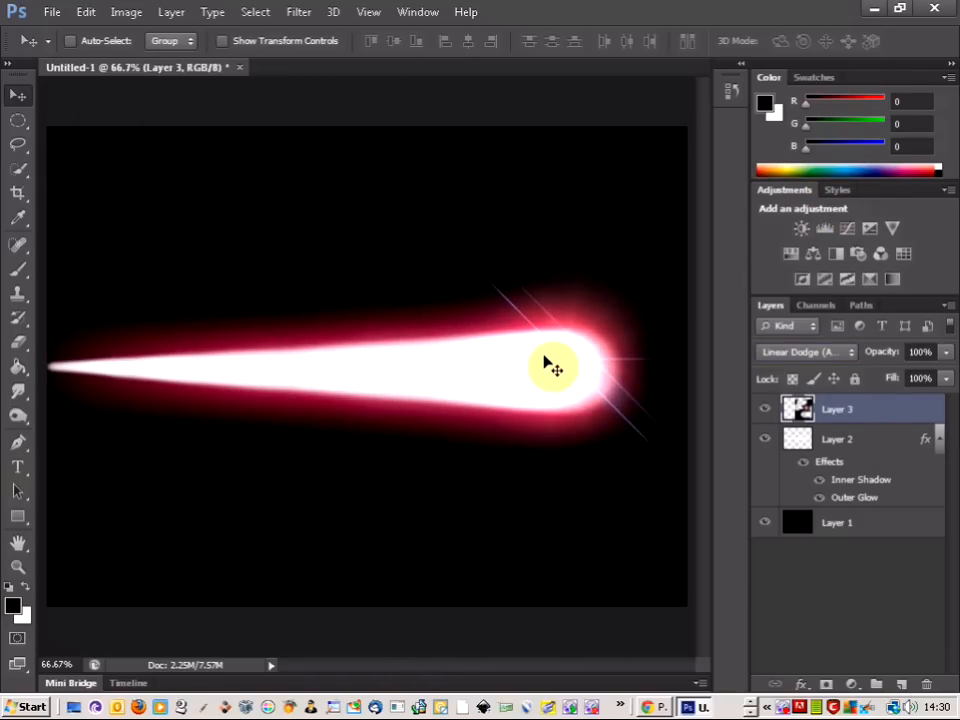
mouse_move(690, 612)
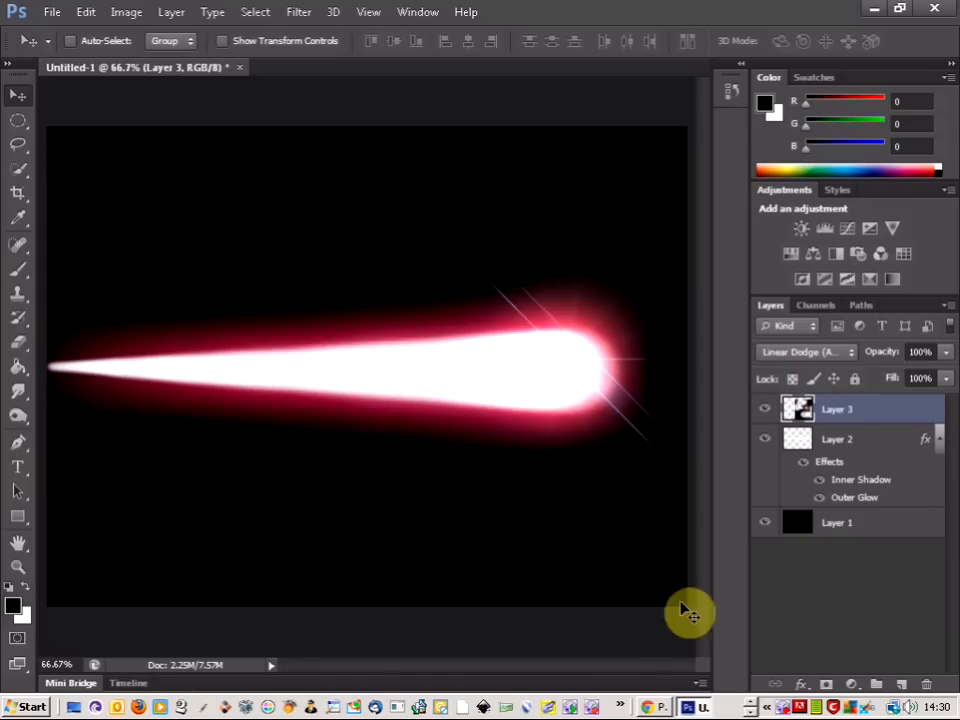
Mask Layer 2 and choose the Gradient tool with a Foreground to Transparent gradient
click(836, 438)
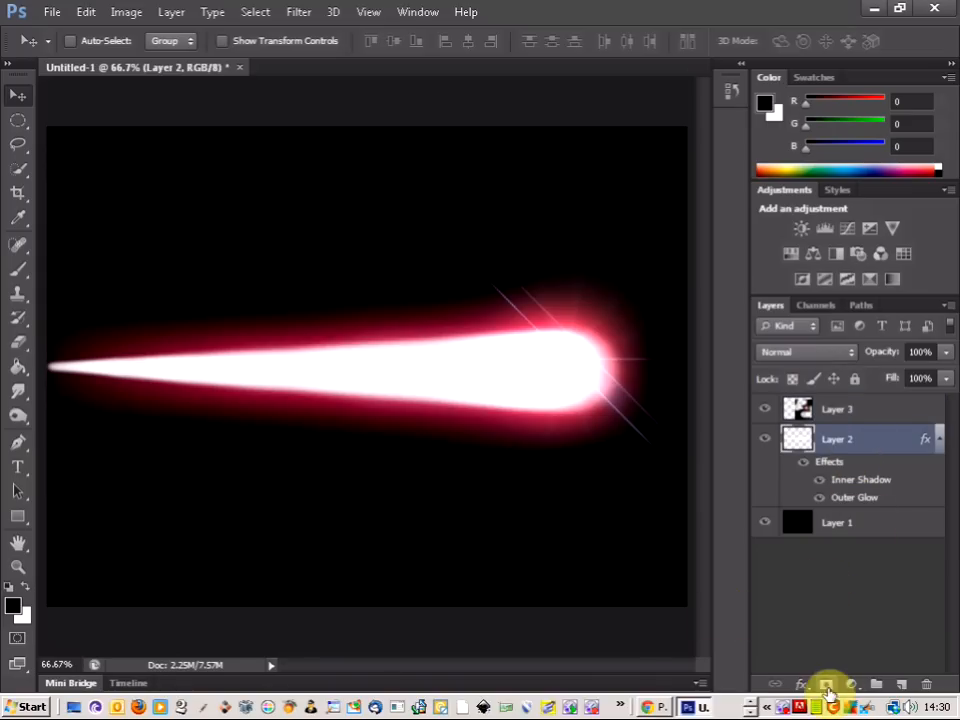
click(828, 684)
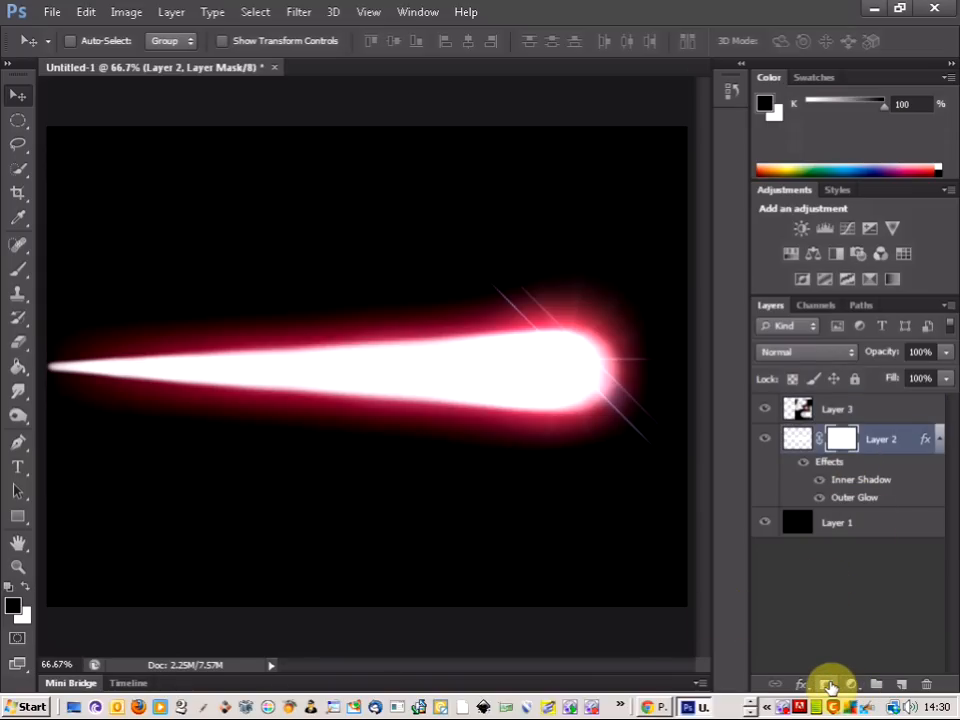
mouse_move(22, 364)
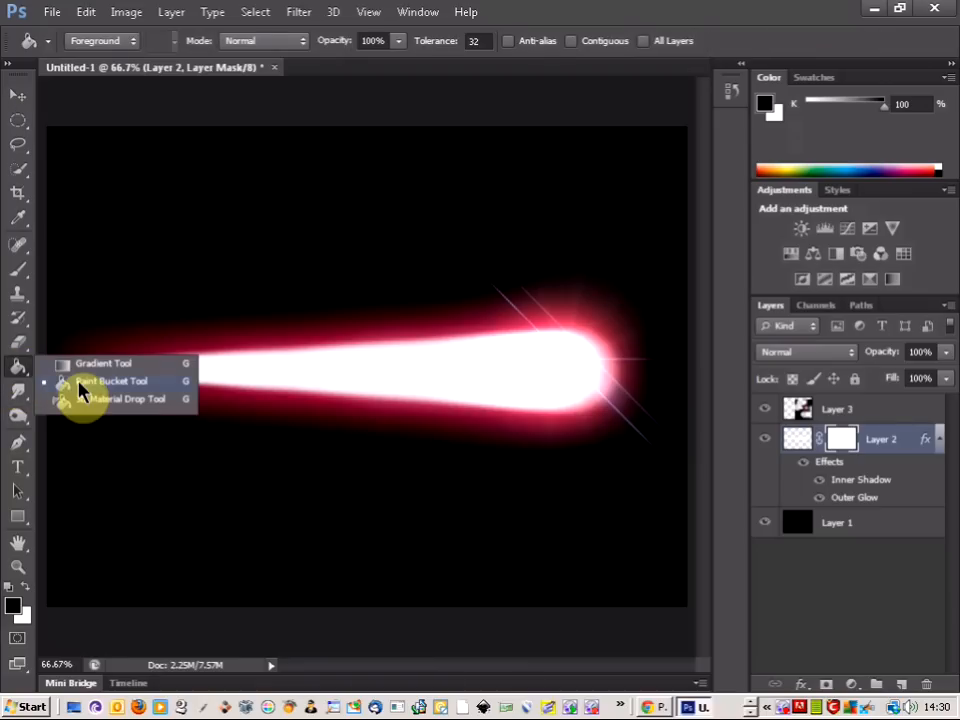
click(104, 364)
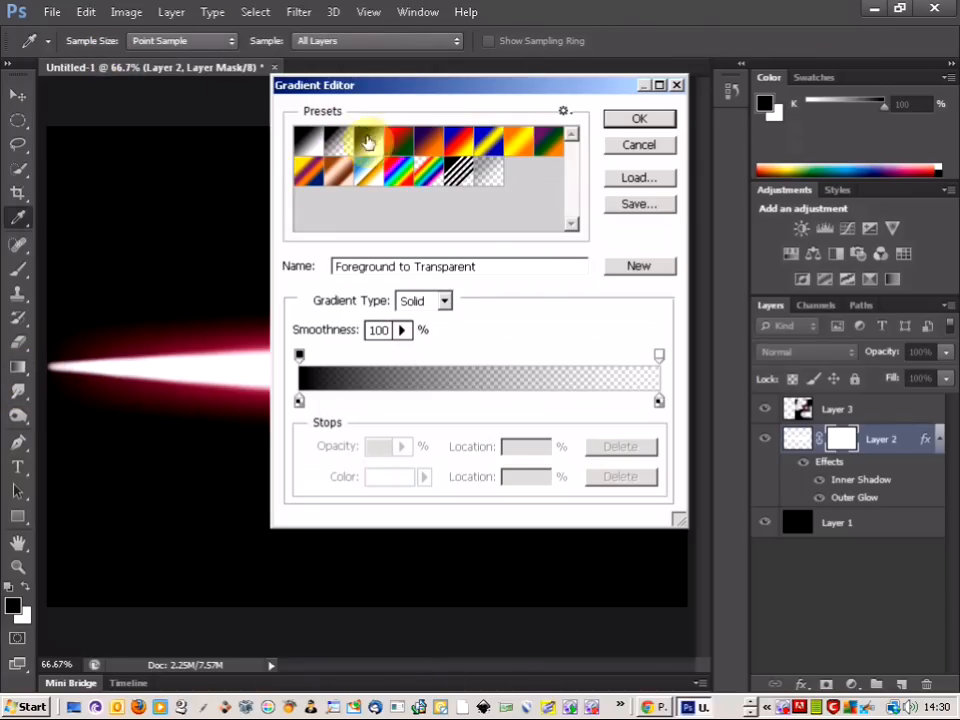
click(640, 118)
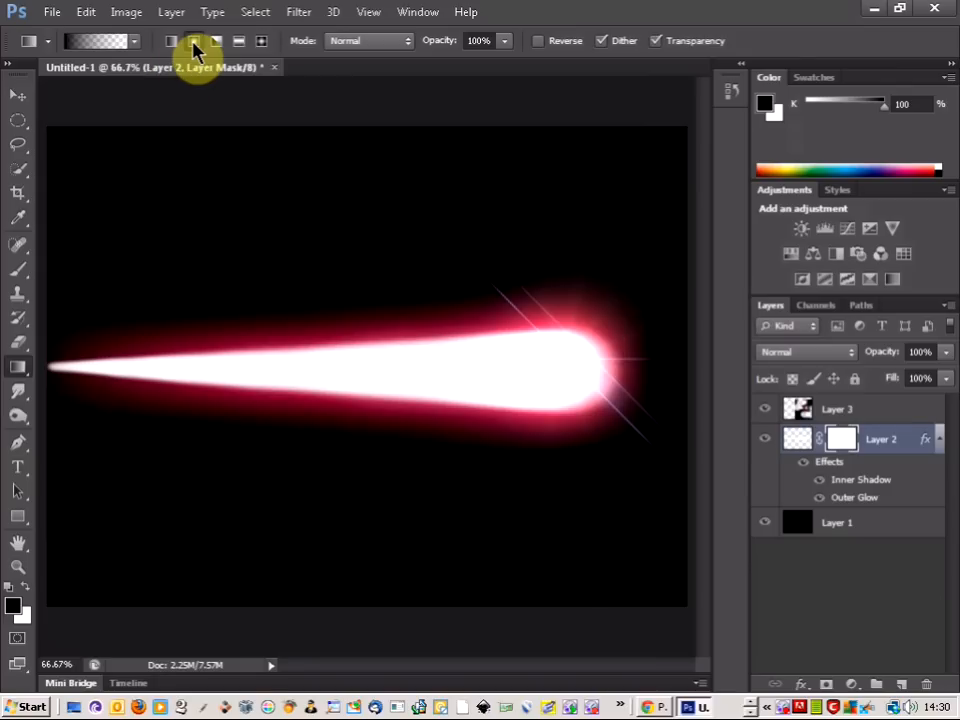
mouse_move(216, 40)
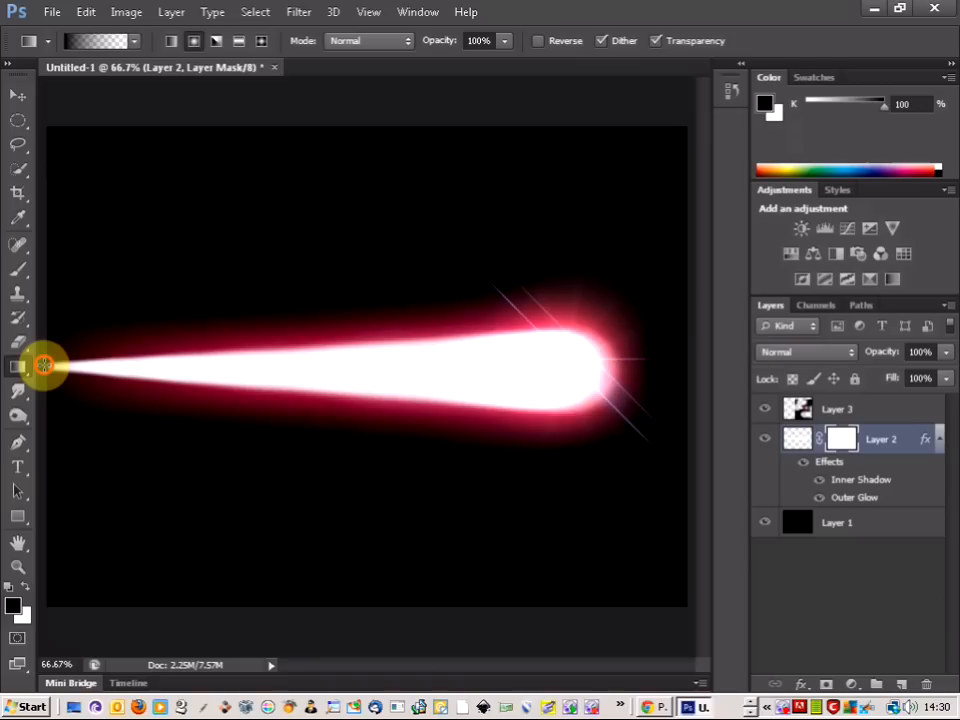
Drag gradients across the mask so the tail's left end fades into the black
drag(44, 364, 180, 364)
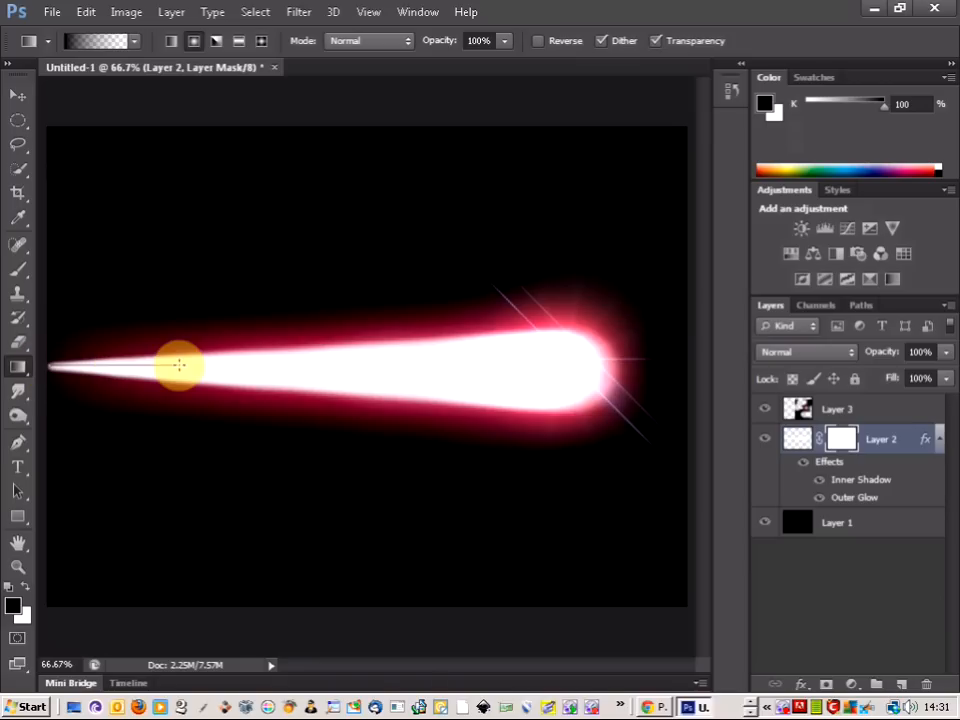
drag(180, 364, 80, 364)
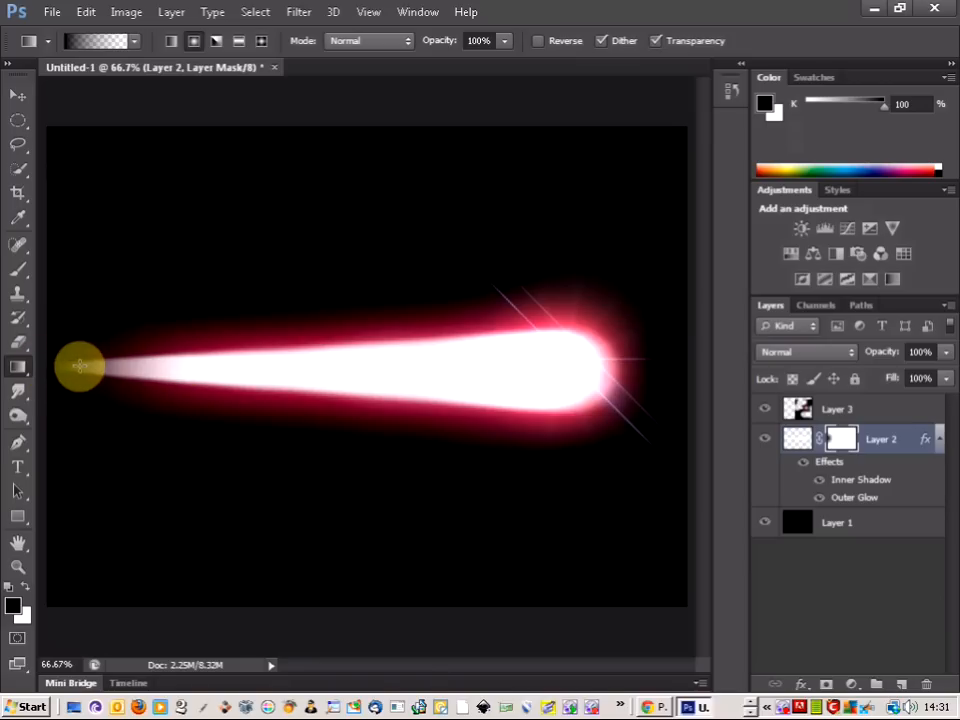
drag(80, 364, 208, 372)
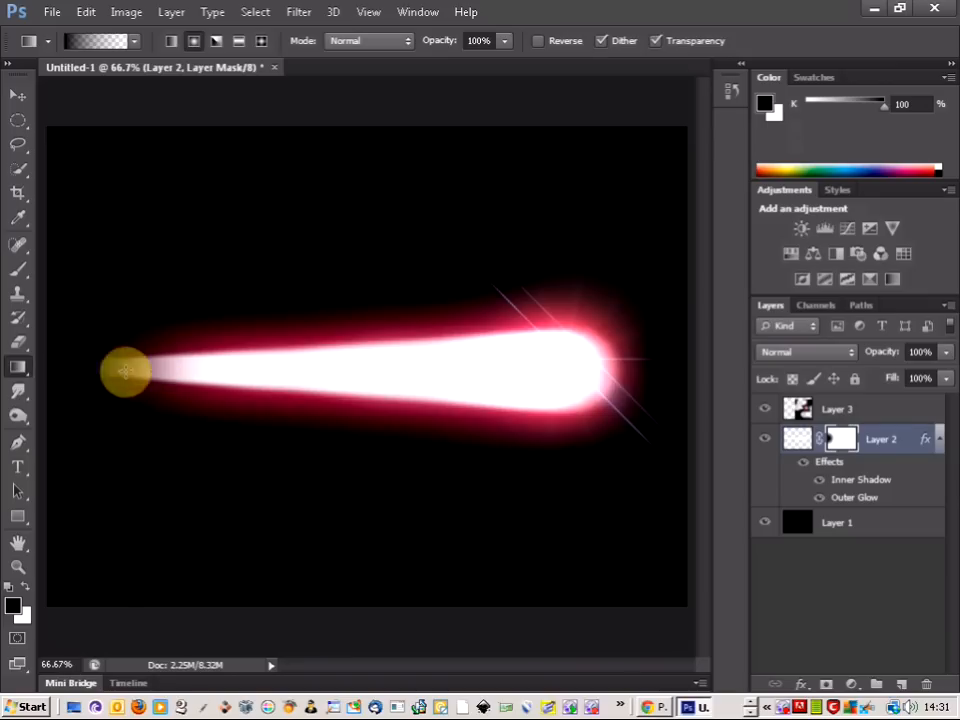
drag(126, 374, 176, 376)
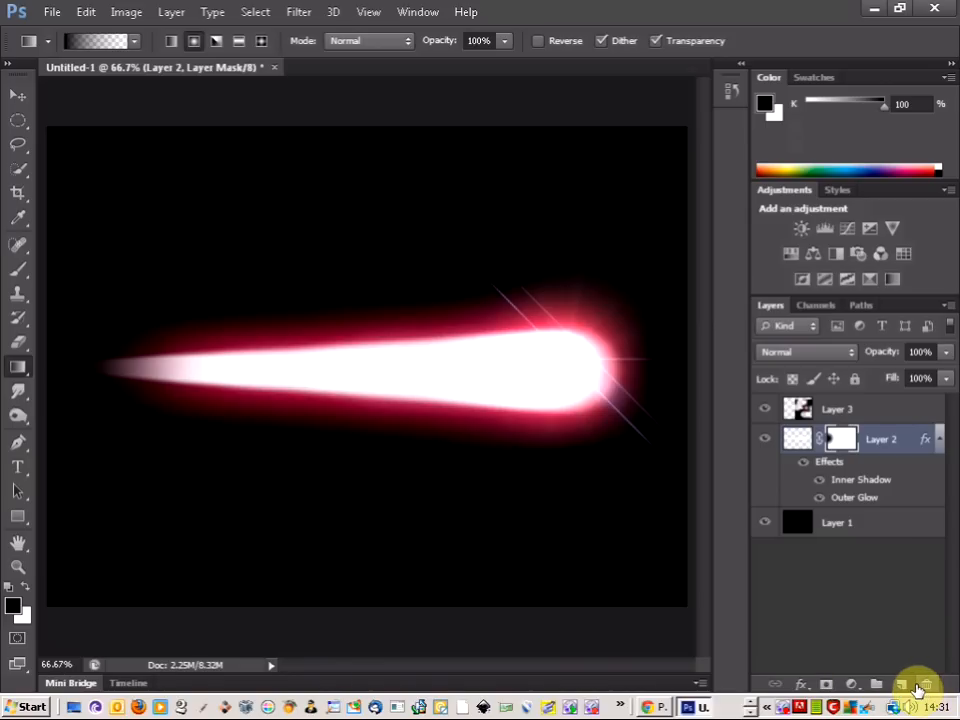
On new Layer 4 lay Dissolve-mode gradients at 11% opacity as sparkle dust, ready to move to the head
click(900, 684)
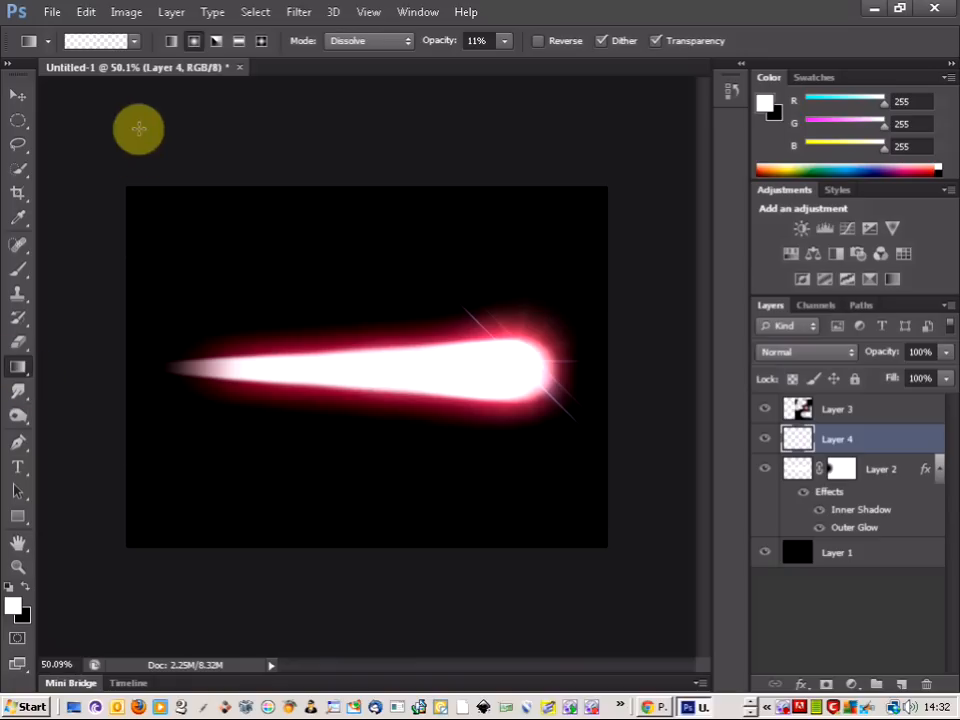
click(370, 40)
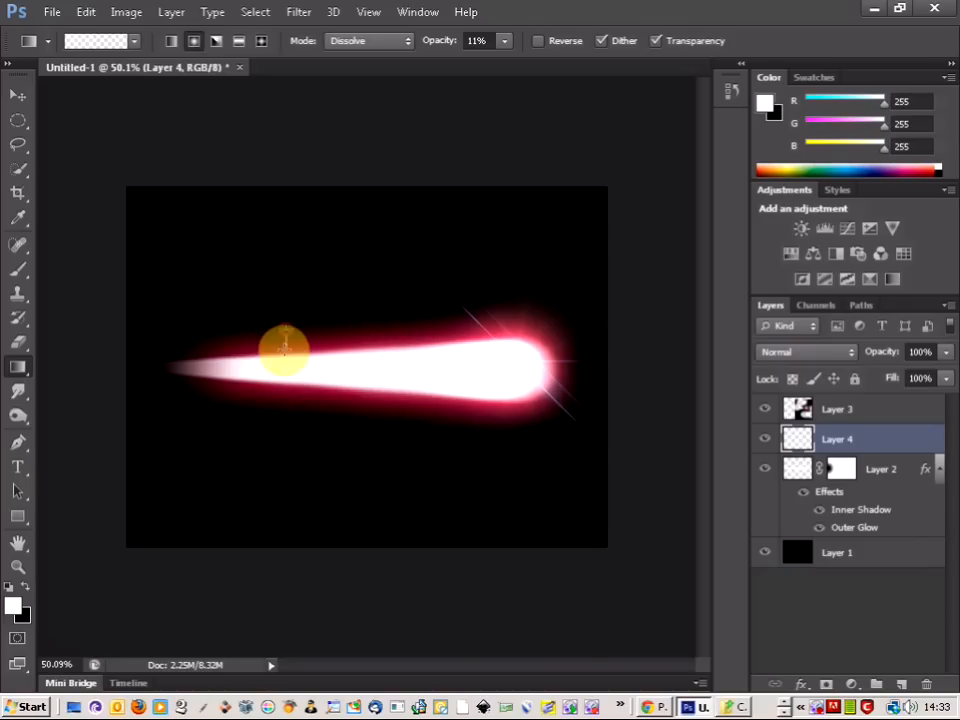
drag(284, 350, 284, 404)
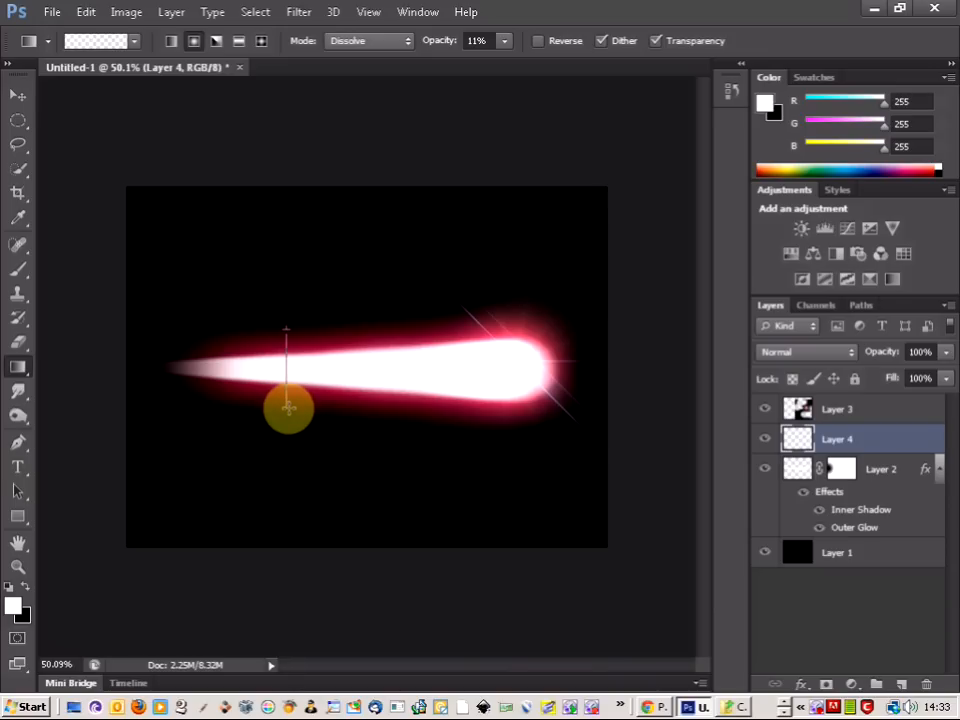
drag(290, 410, 304, 330)
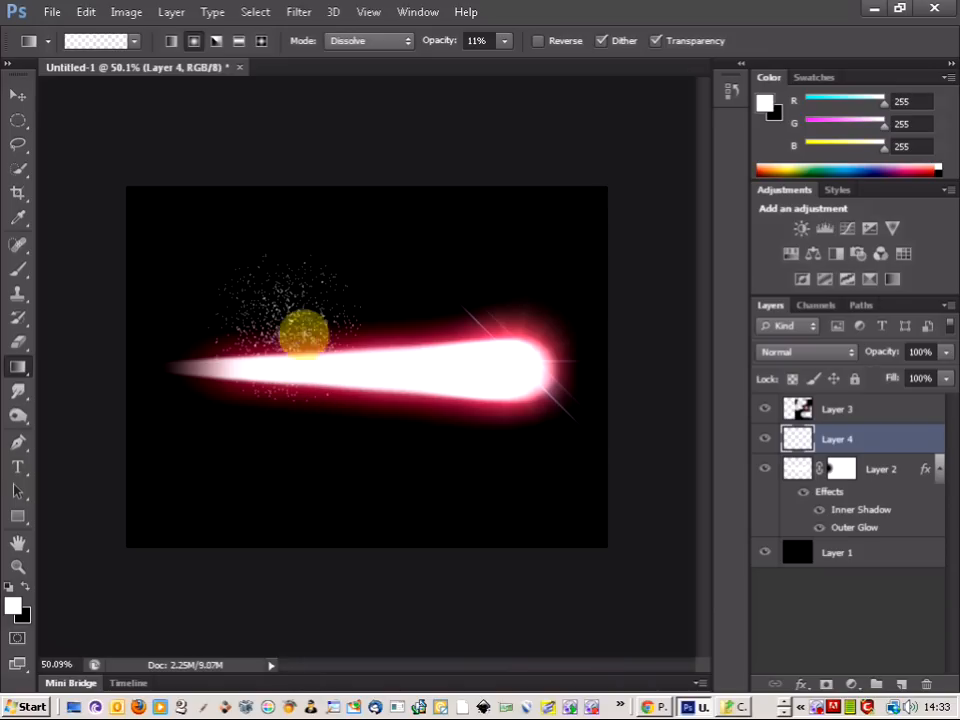
click(18, 96)
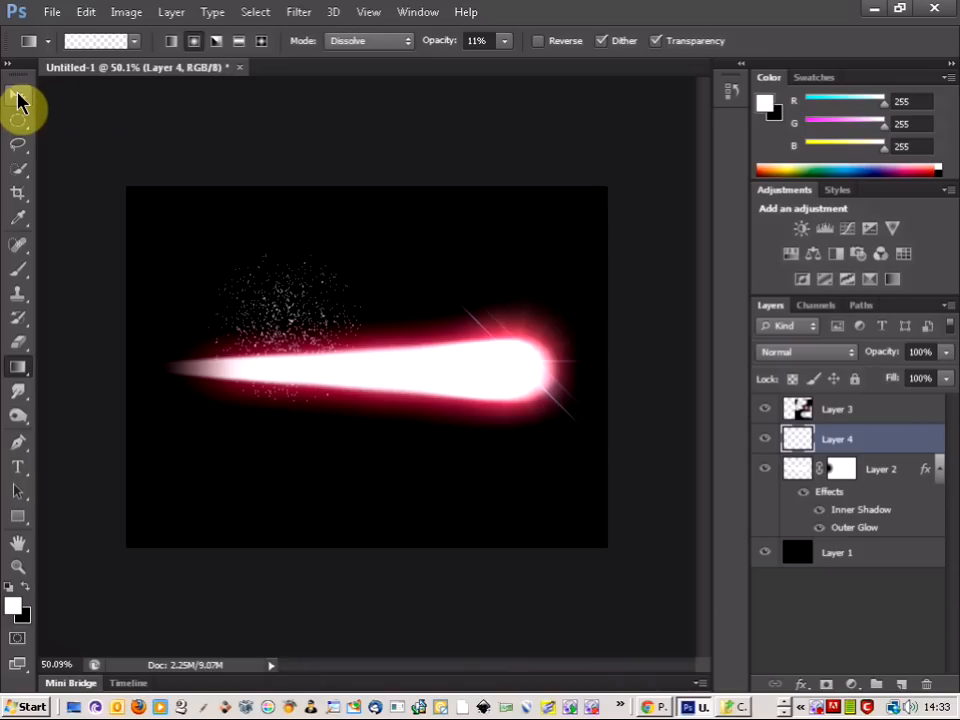
click(18, 94)
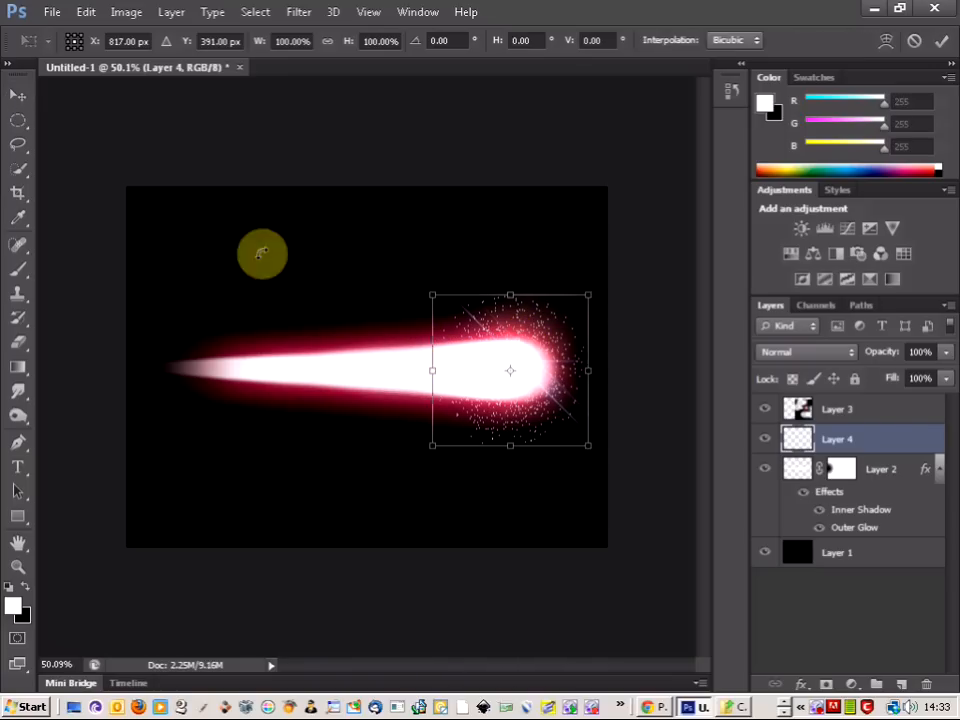
Switch the transform to Warp and stretch the dust's left corners out to taper along the tail
right_click(470, 356)
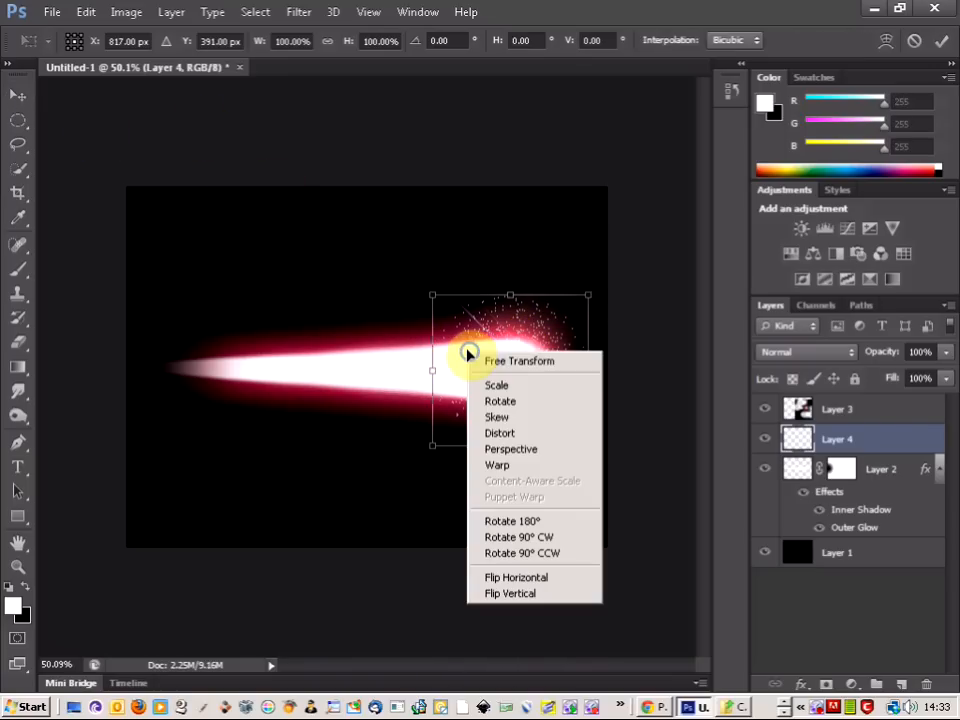
click(496, 464)
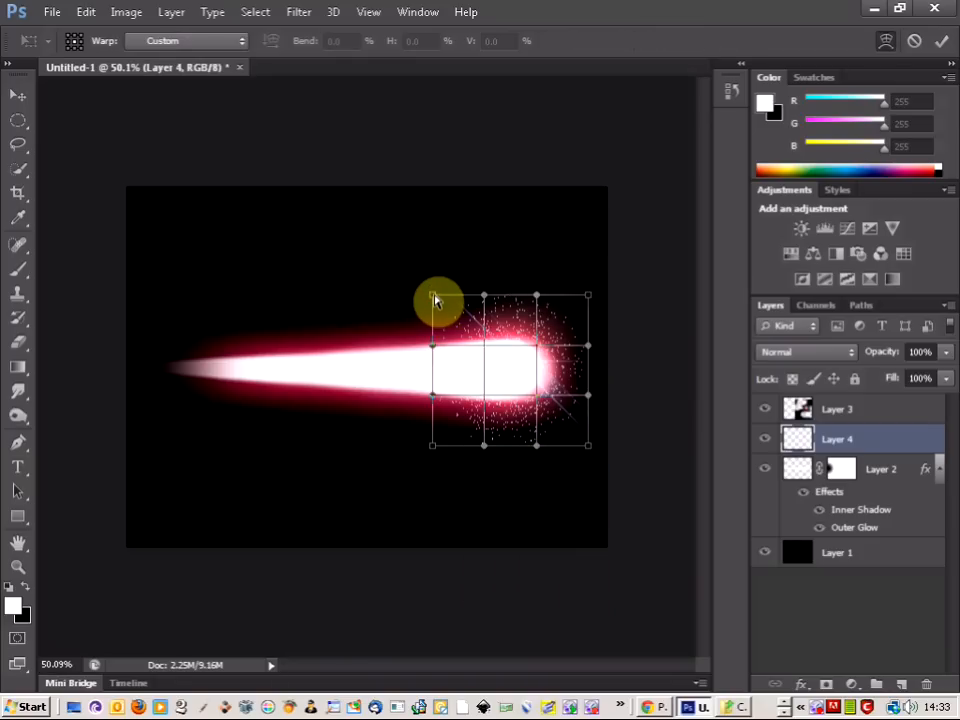
drag(432, 300, 150, 328)
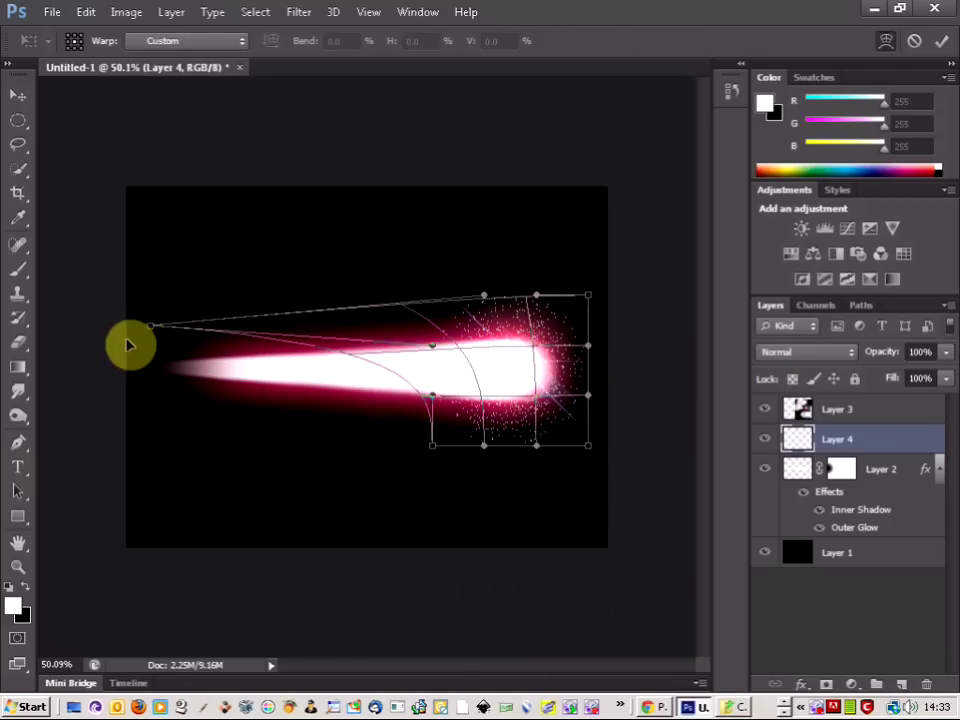
drag(130, 344, 62, 392)
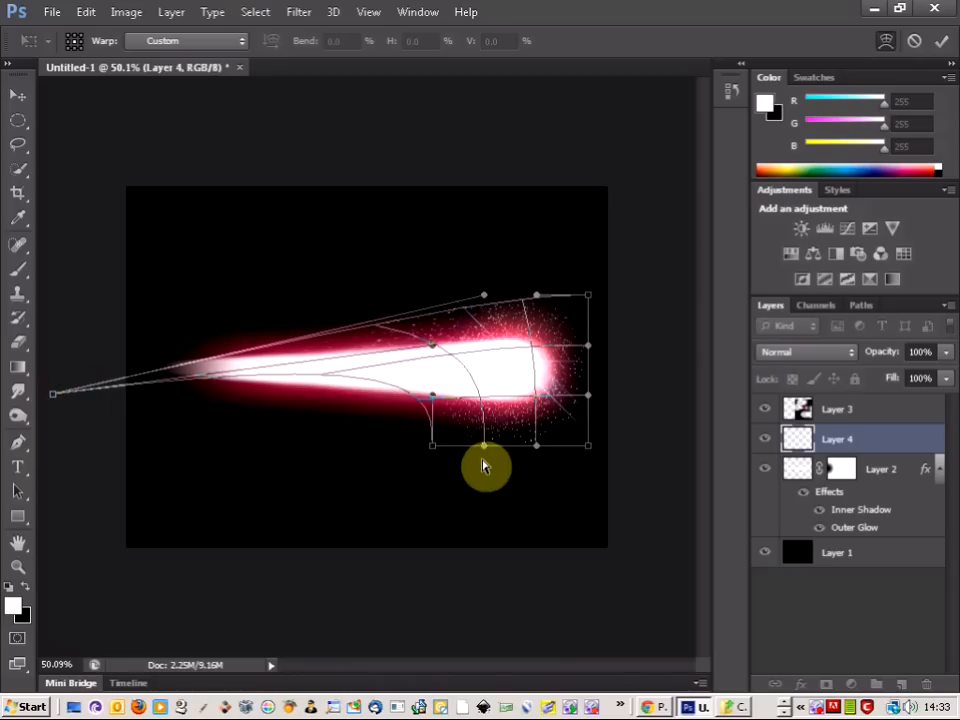
drag(486, 444, 56, 384)
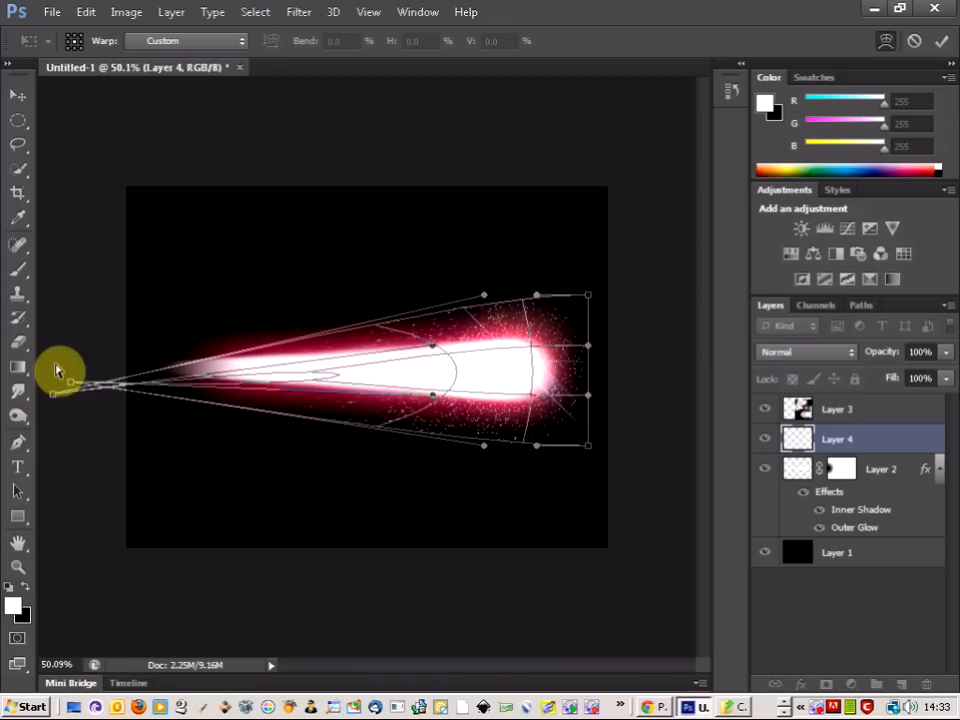
drag(58, 370, 56, 352)
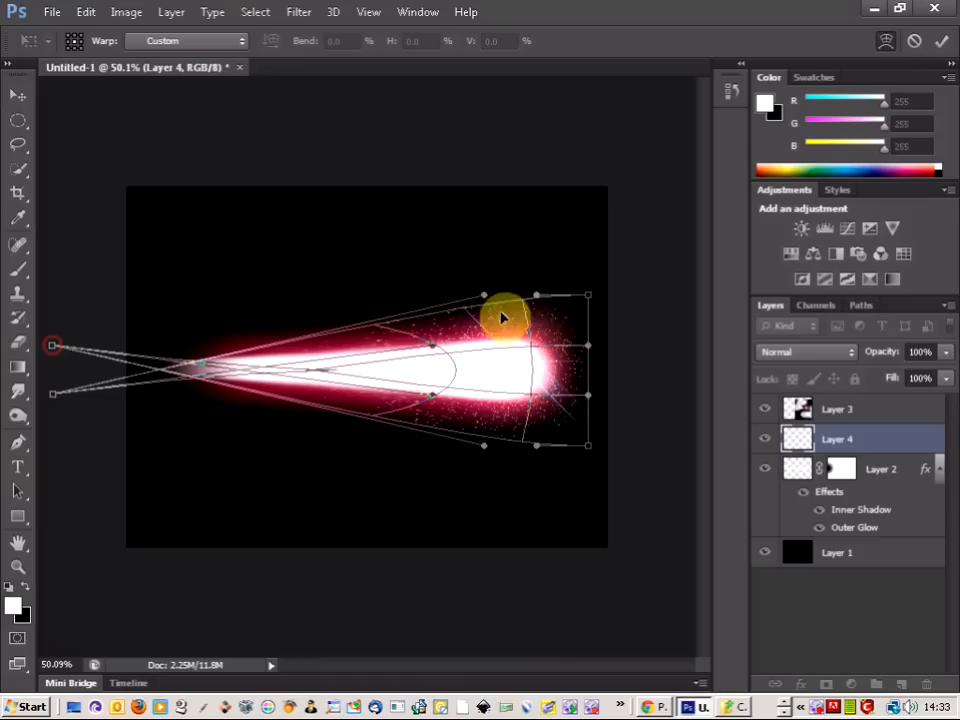
Curve the dust's right edge around the star's head and apply the warp
drag(504, 318, 580, 310)
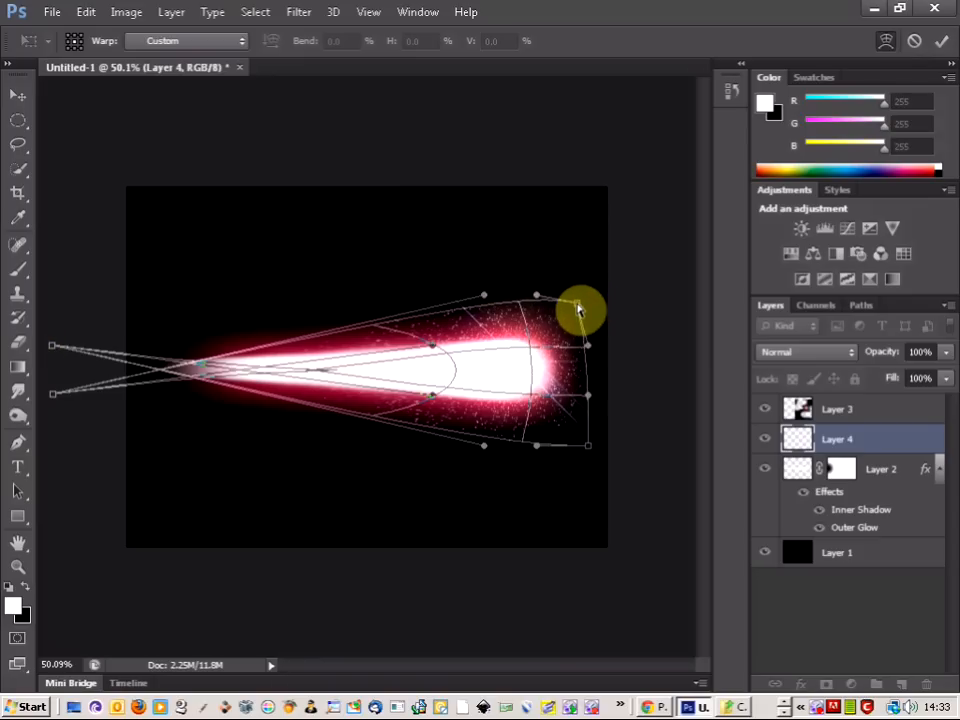
drag(580, 310, 590, 452)
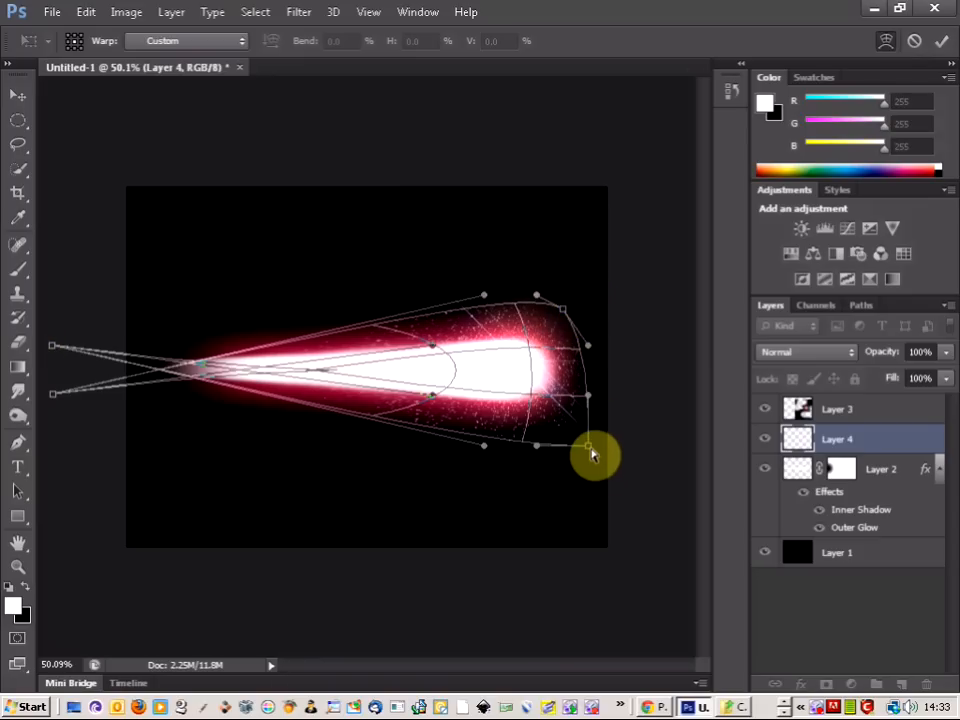
drag(590, 452, 560, 438)
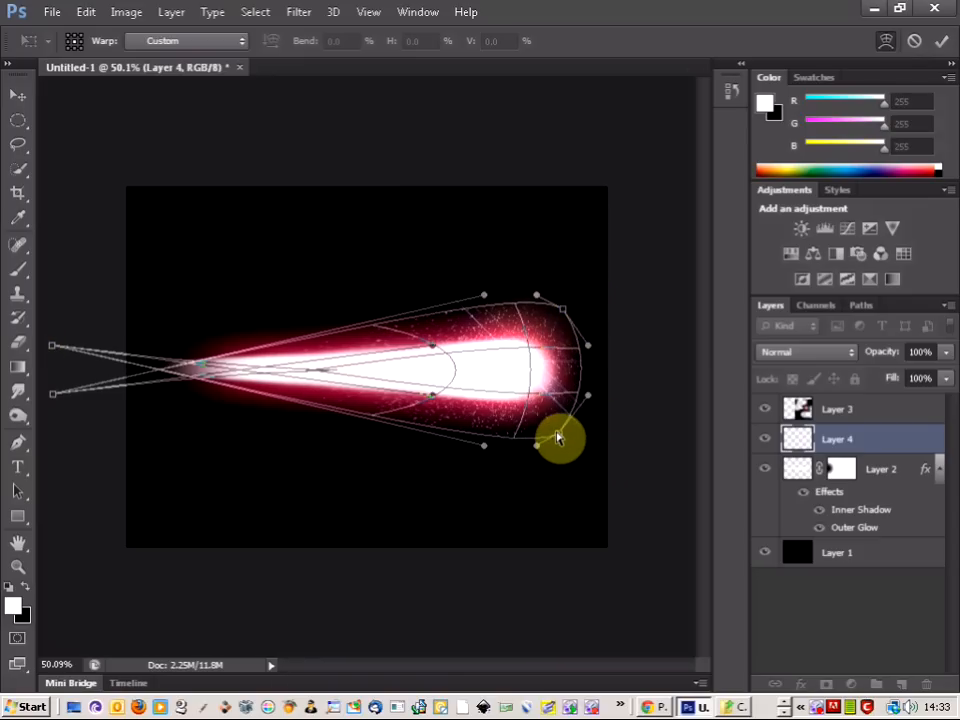
drag(560, 438, 560, 412)
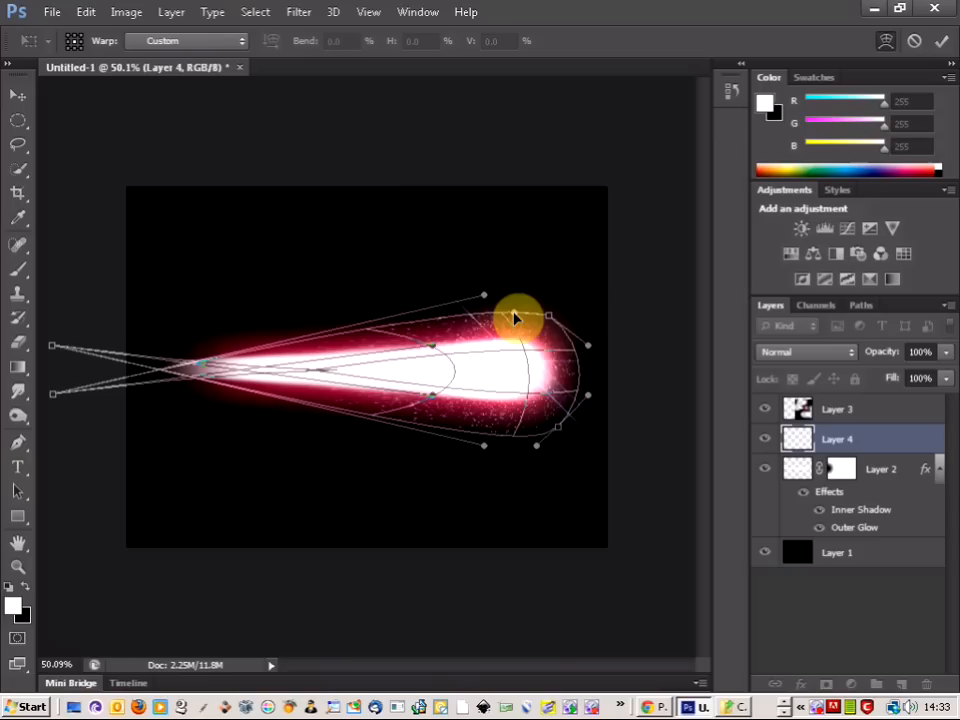
drag(516, 318, 532, 444)
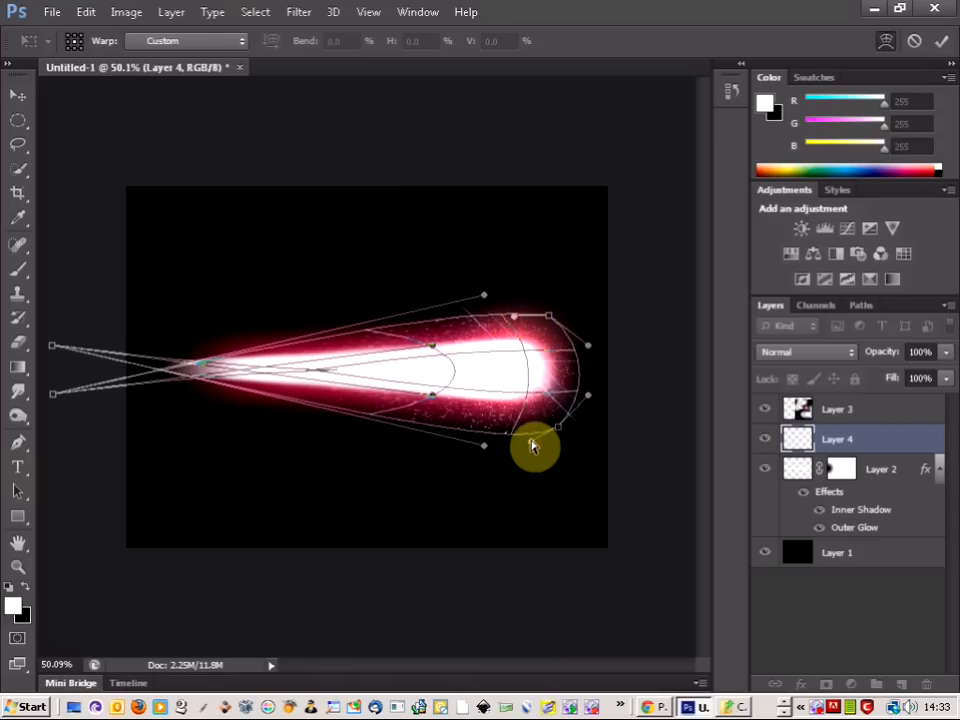
drag(532, 444, 488, 452)
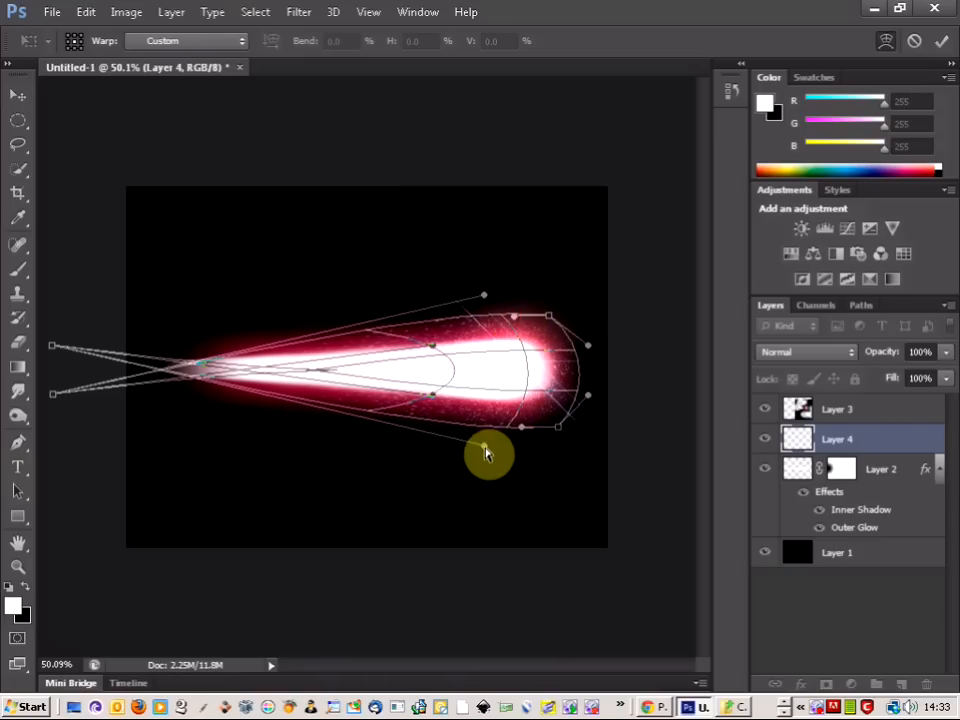
drag(490, 454, 490, 300)
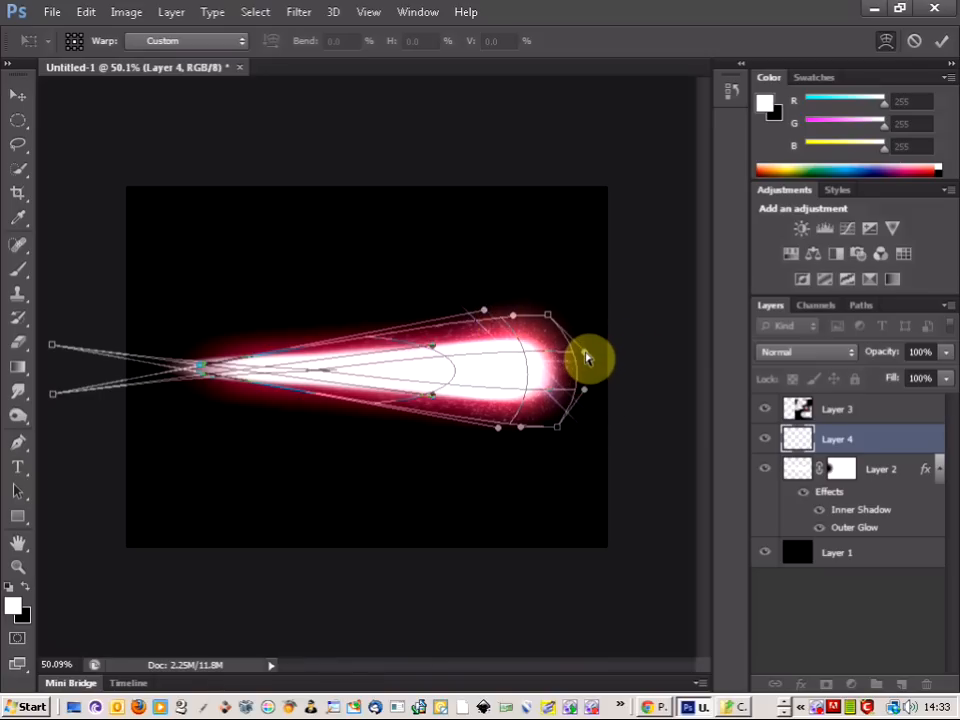
drag(584, 358, 78, 276)
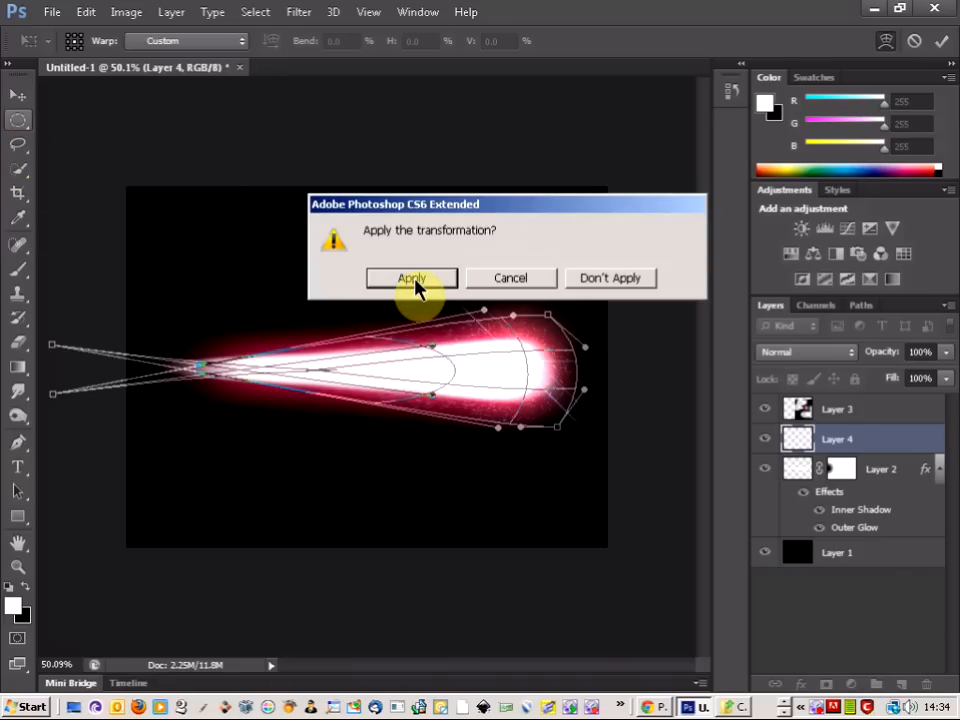
click(412, 278)
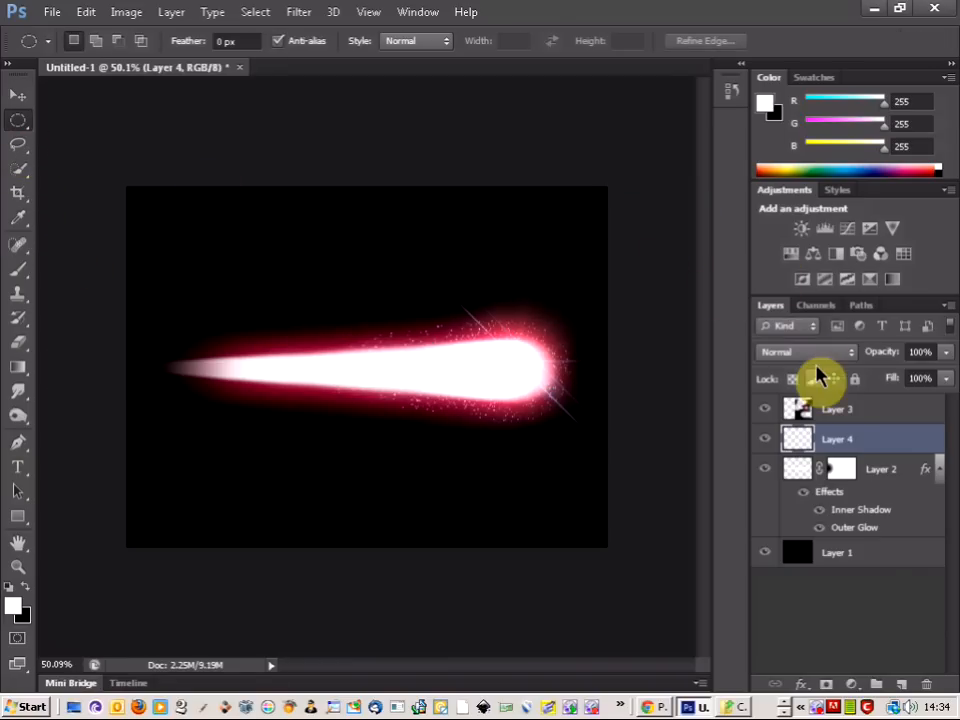
Set the sparkle-dust layer's blend mode to Screen
click(804, 352)
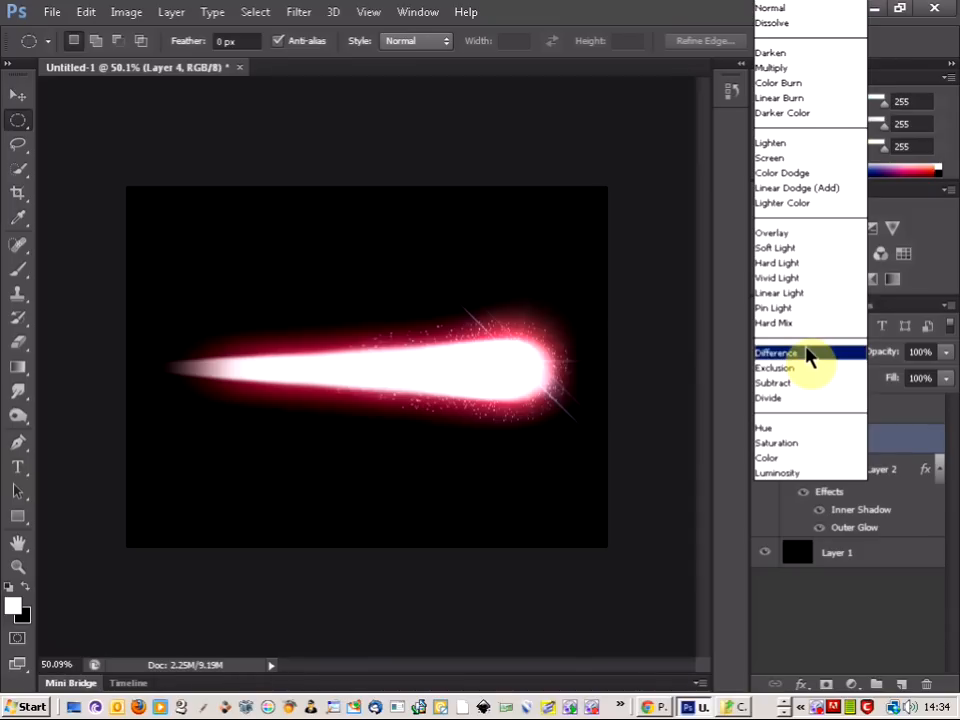
mouse_move(790, 172)
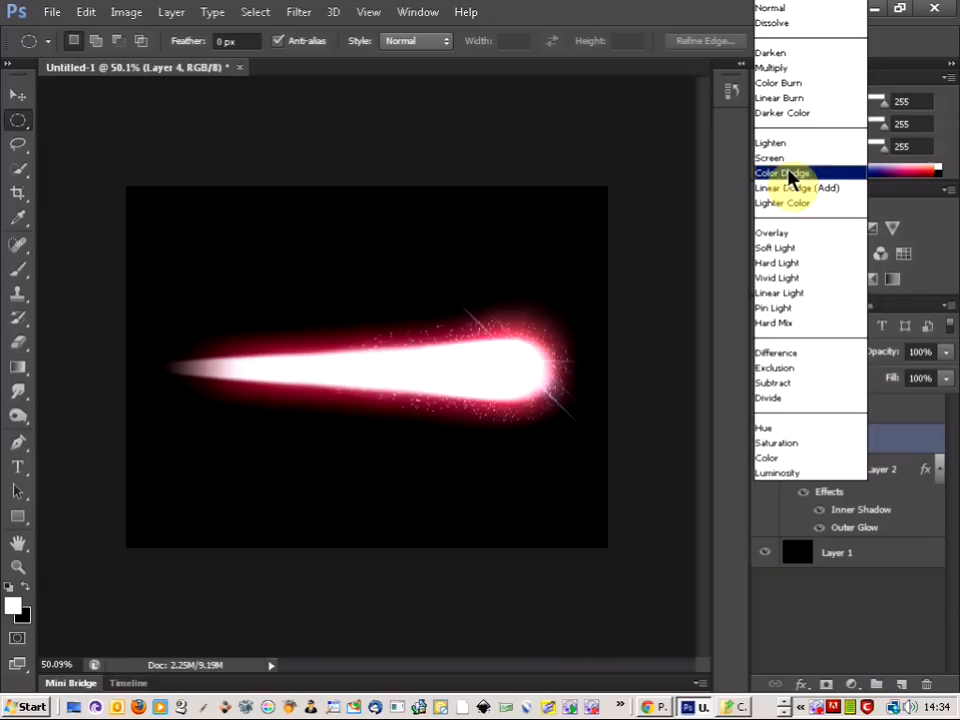
click(770, 156)
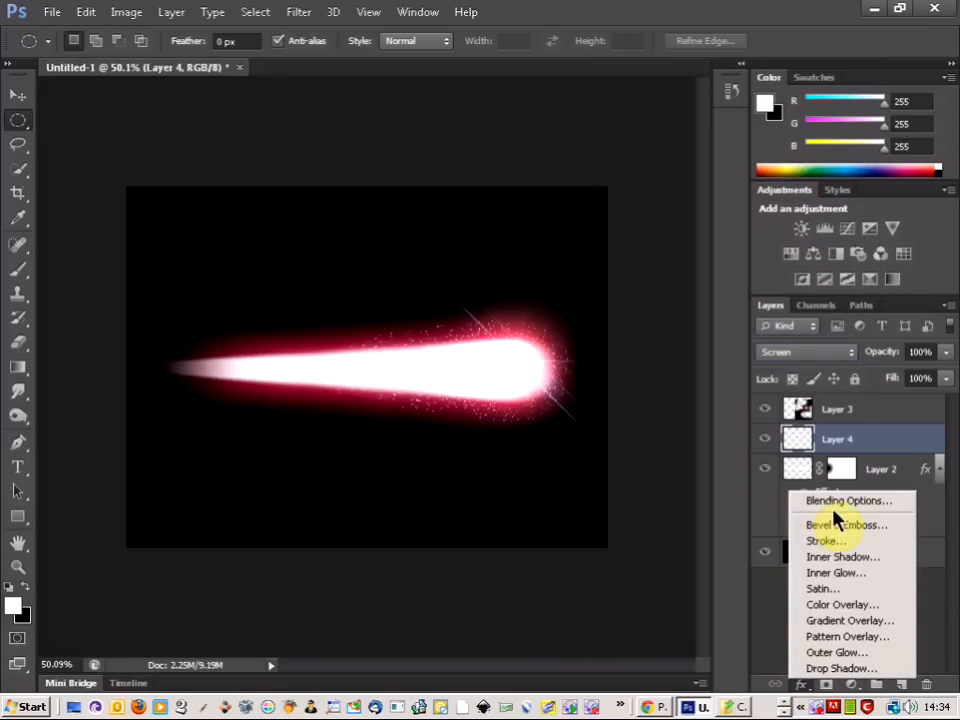
Add an Outer Glow layer style to the dust with its Blend Mode set to Normal
click(844, 500)
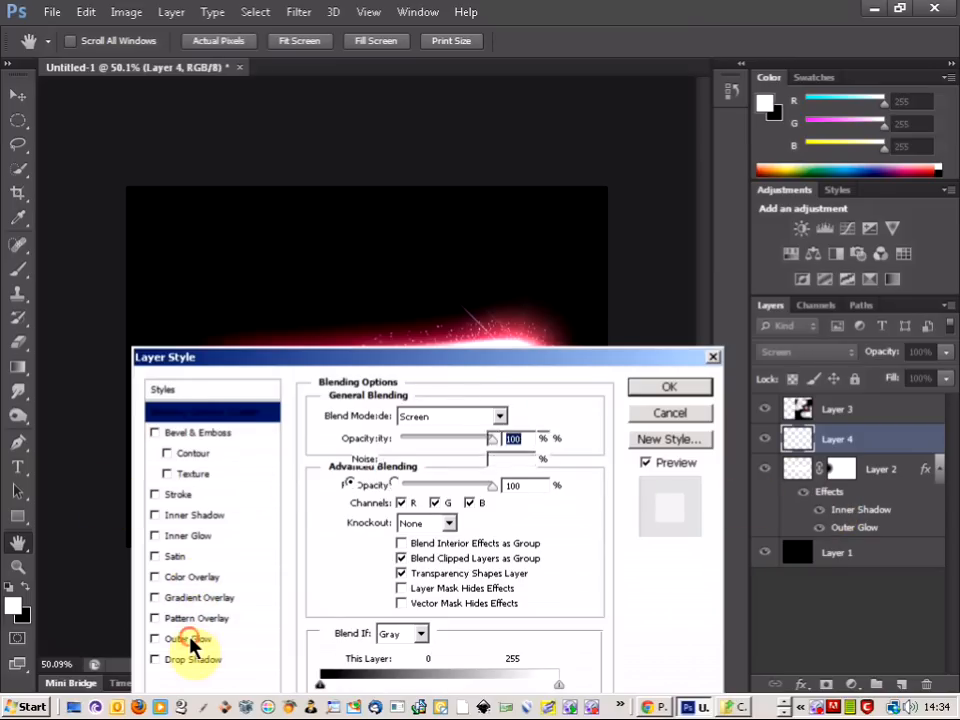
click(188, 638)
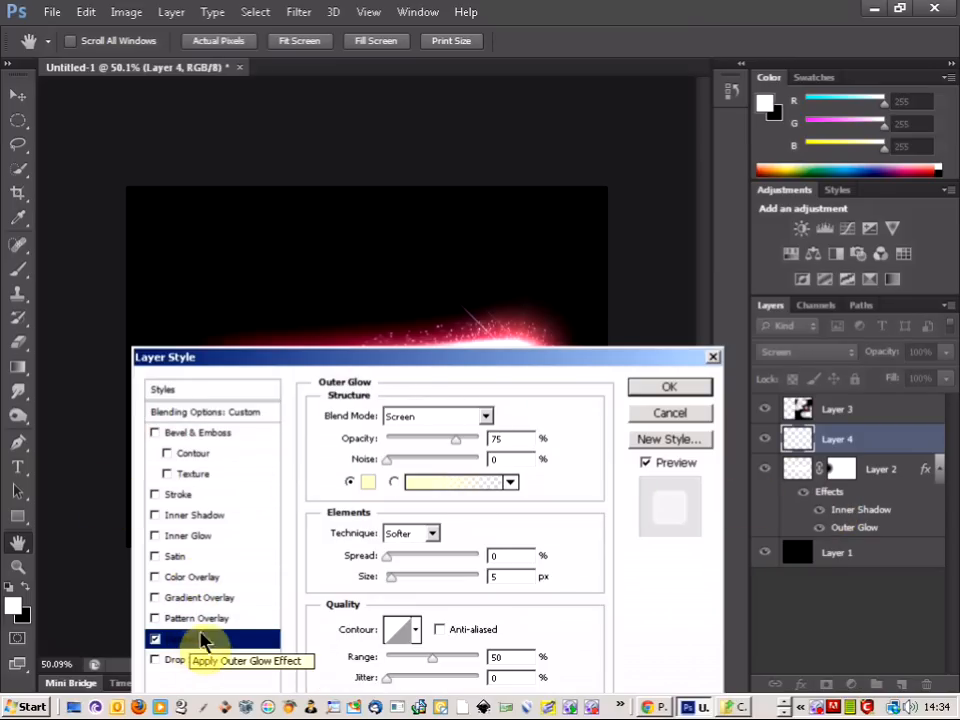
click(436, 416)
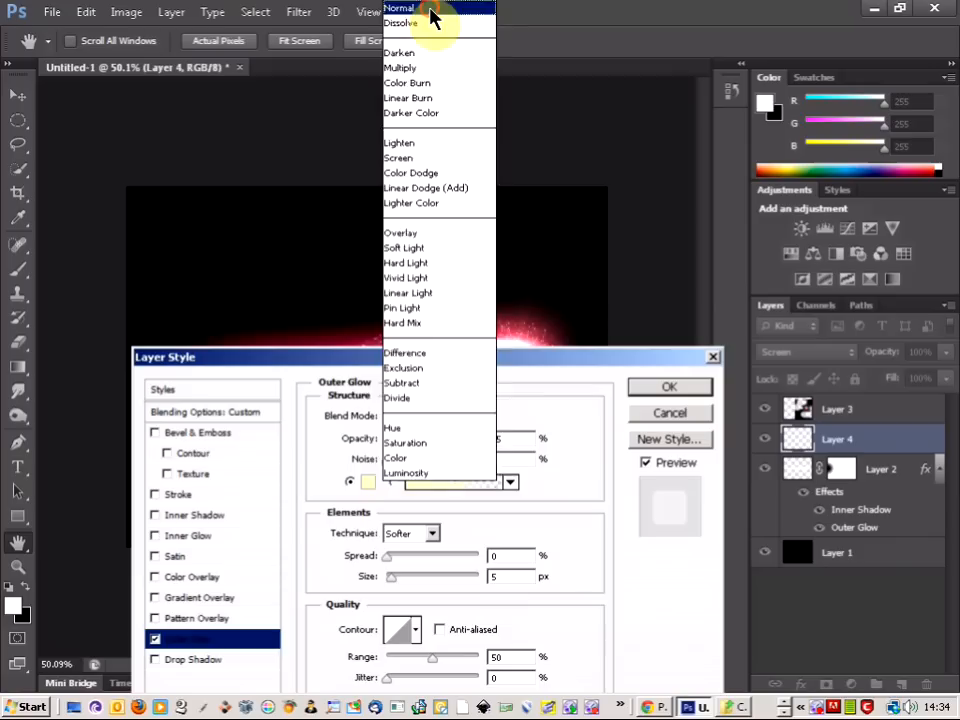
click(368, 482)
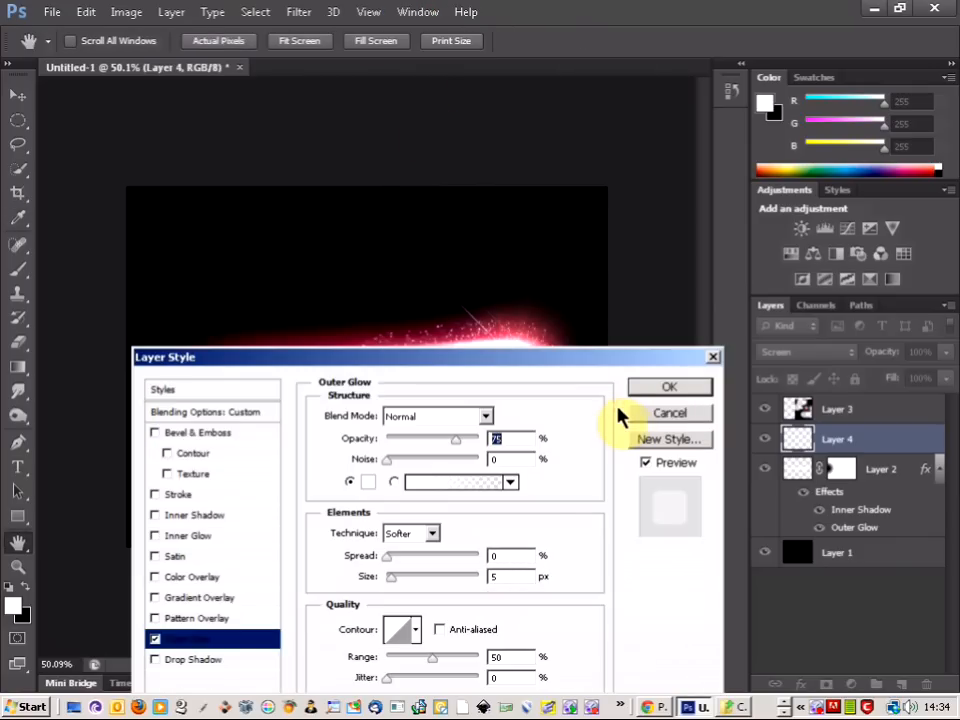
click(668, 388)
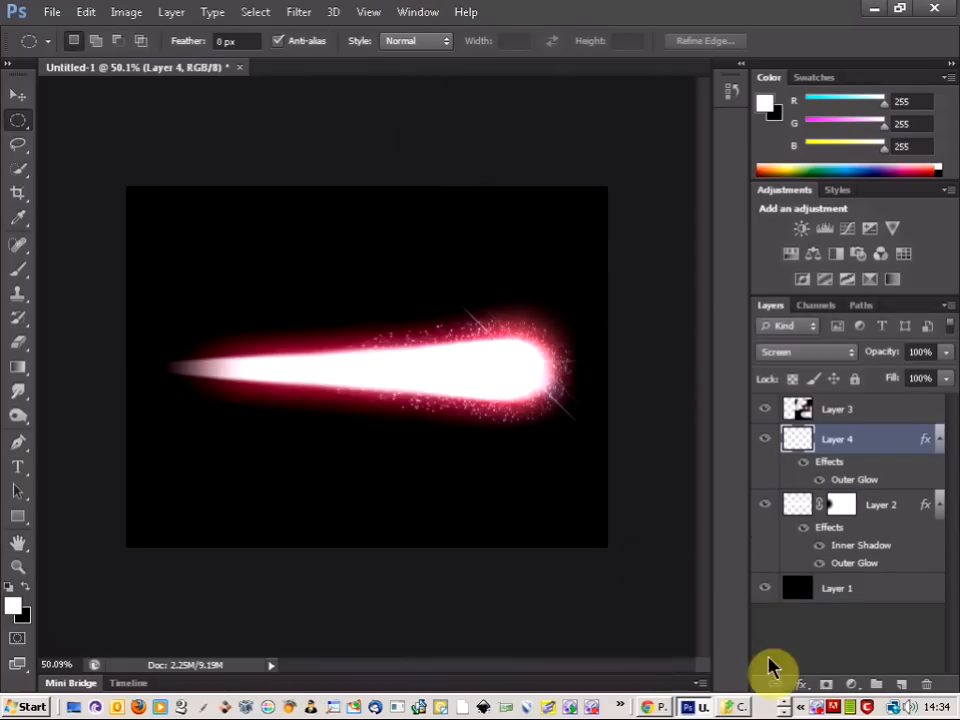